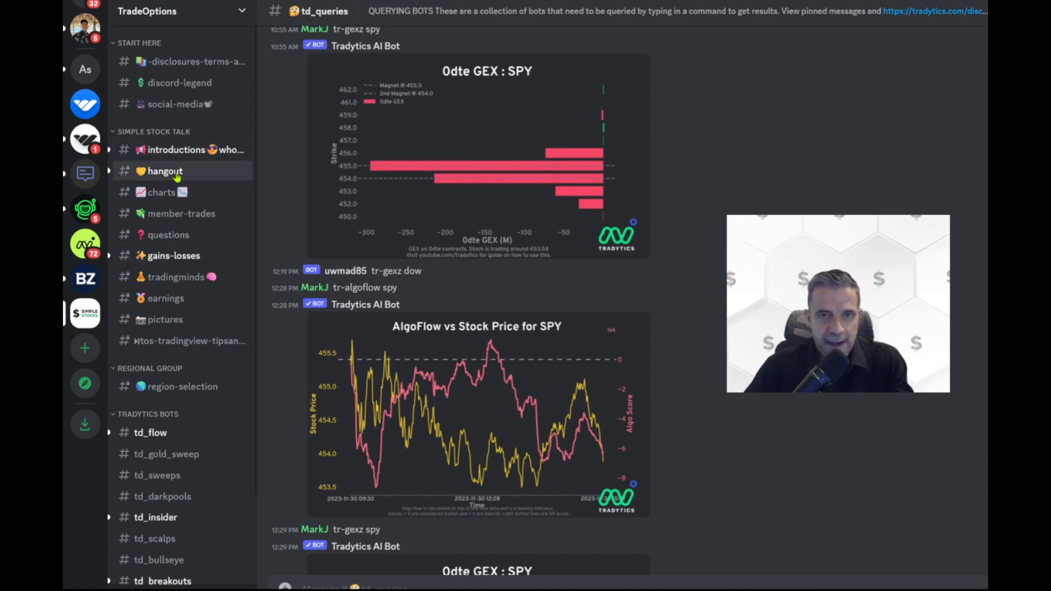
Visit the hangout channel's messages, then switch to the charts channel of posted trading charts.
left_click(165, 171)
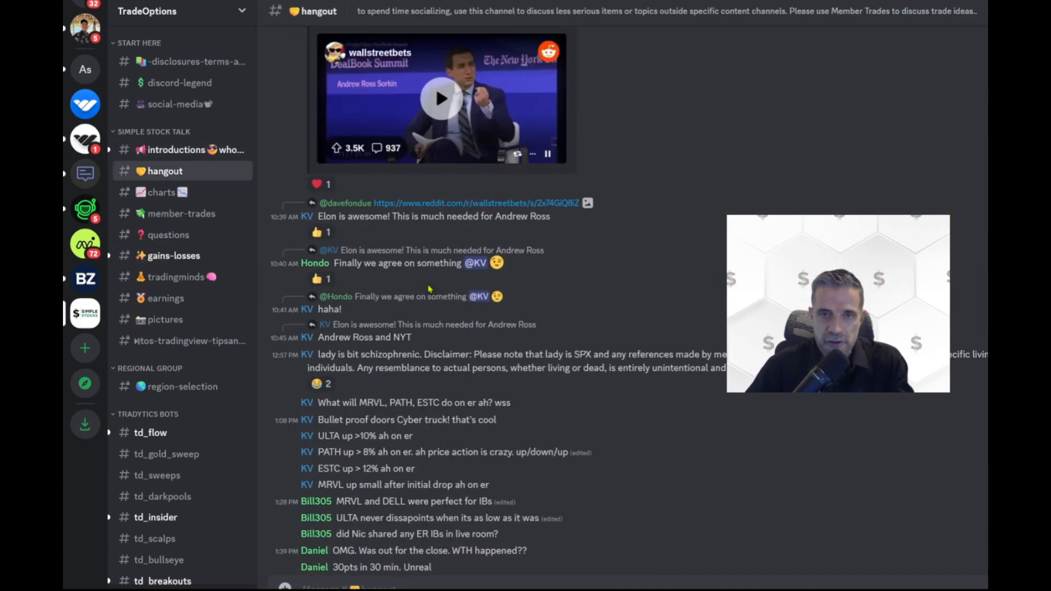
scroll("down", 3)
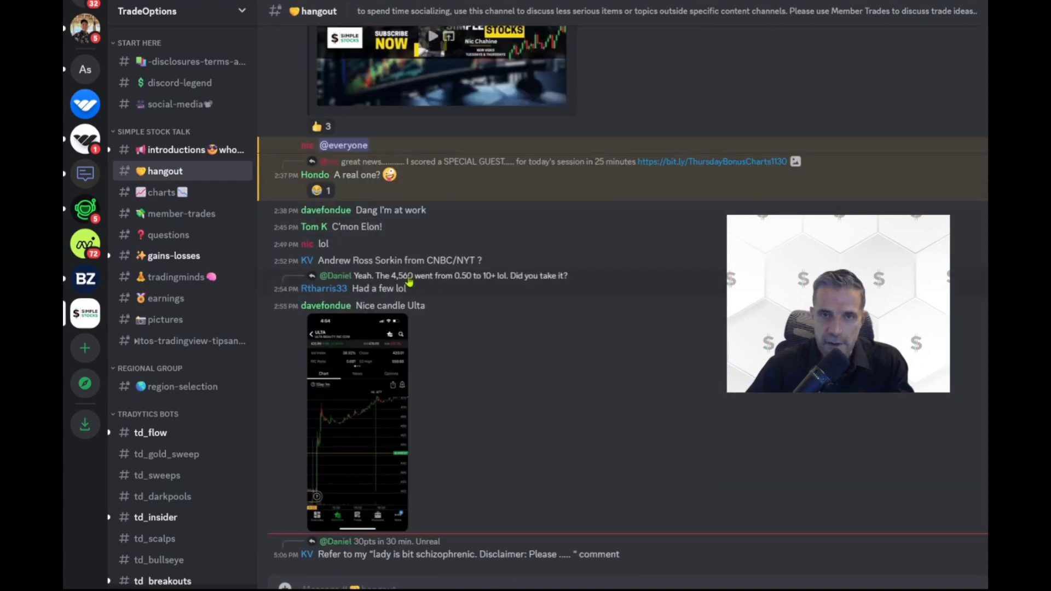
left_click(162, 191)
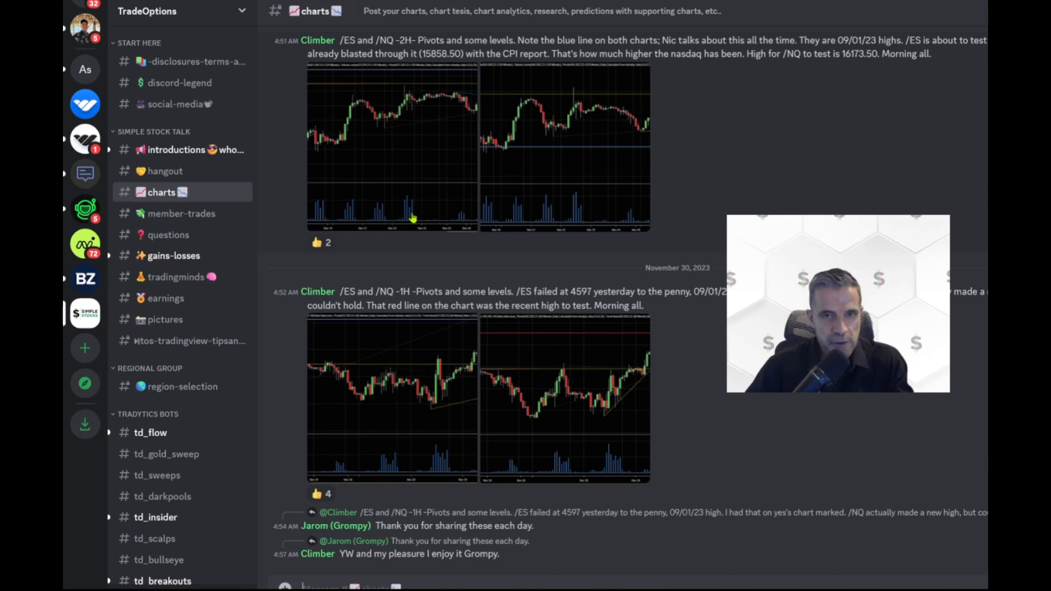
mouse_move(271, 214)
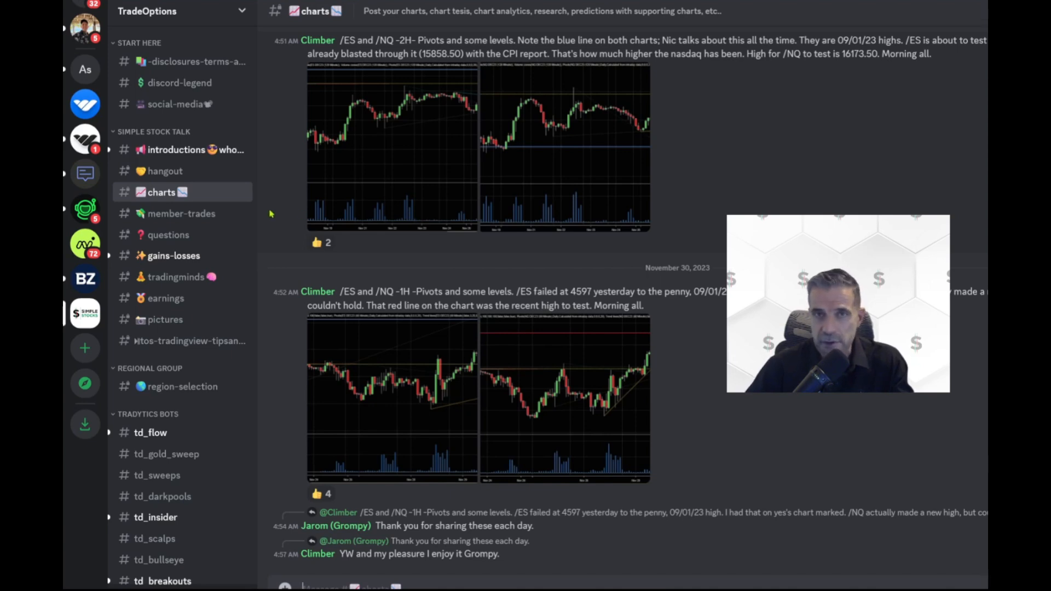
mouse_move(174, 221)
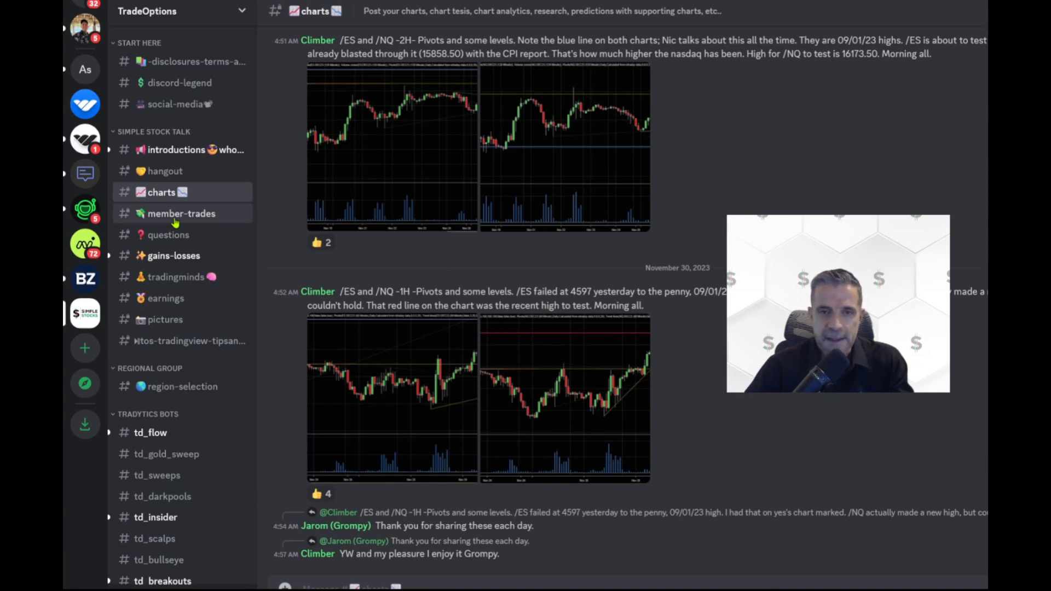
Browse member-trades posts up and back down to the SPX credit call spread setup.
left_click(181, 214)
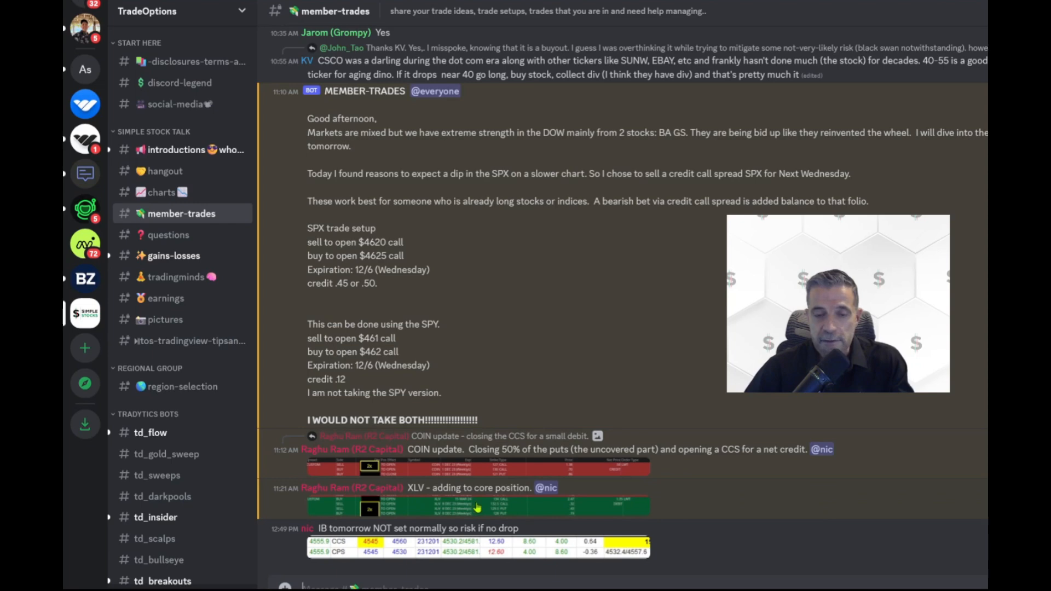
mouse_move(482, 505)
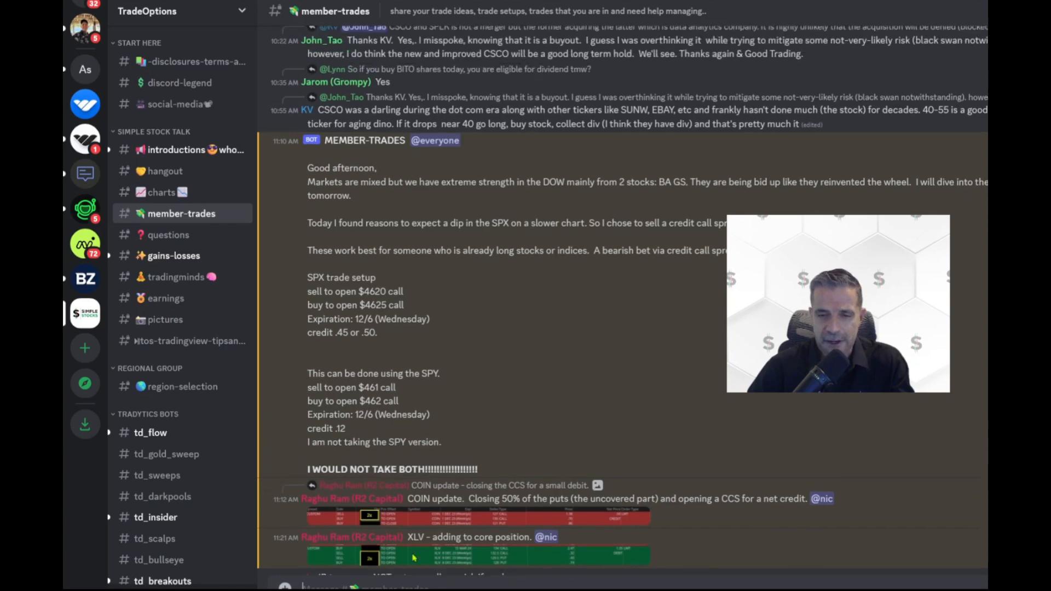
scroll("up", 3)
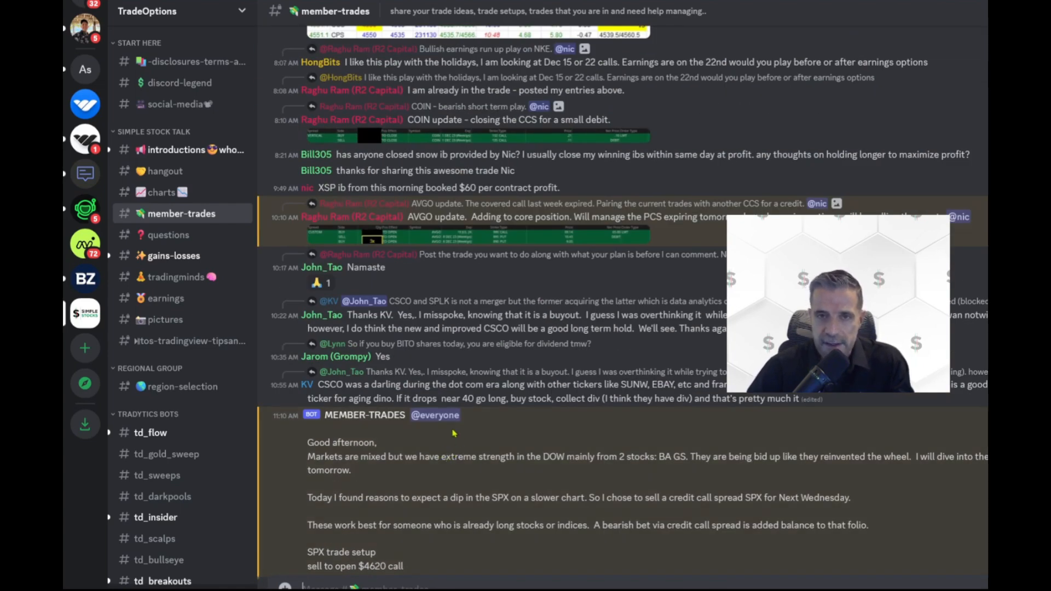
scroll("down", 3)
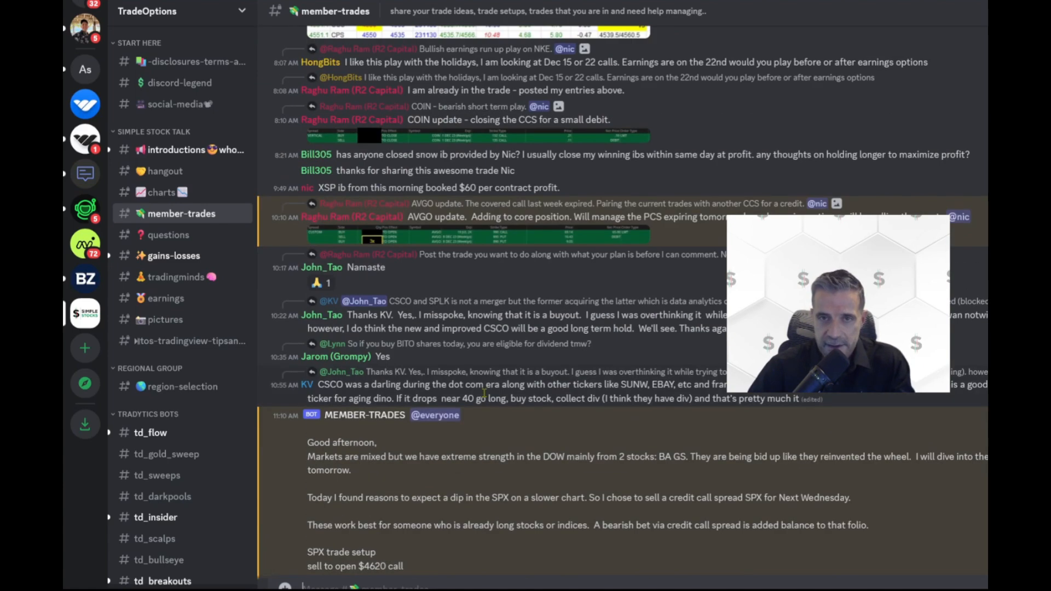
scroll("up", 3)
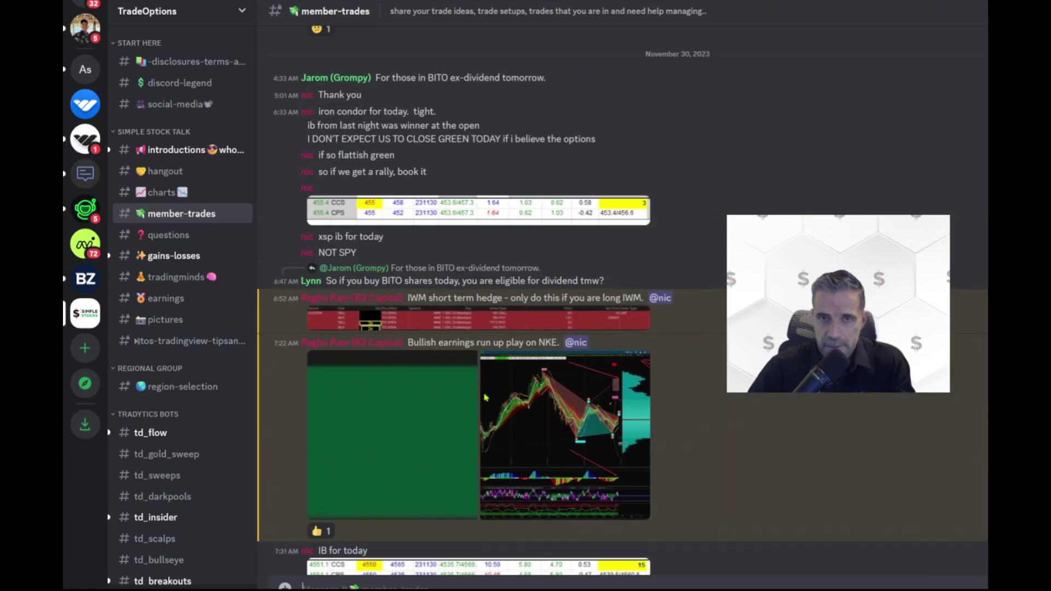
scroll("up", 3)
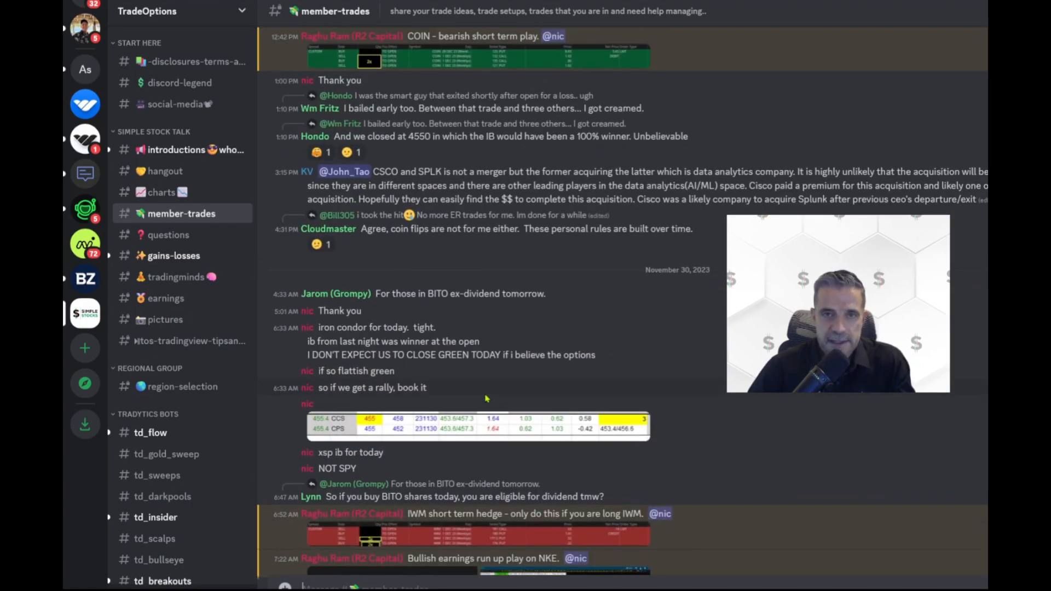
scroll("down", 3)
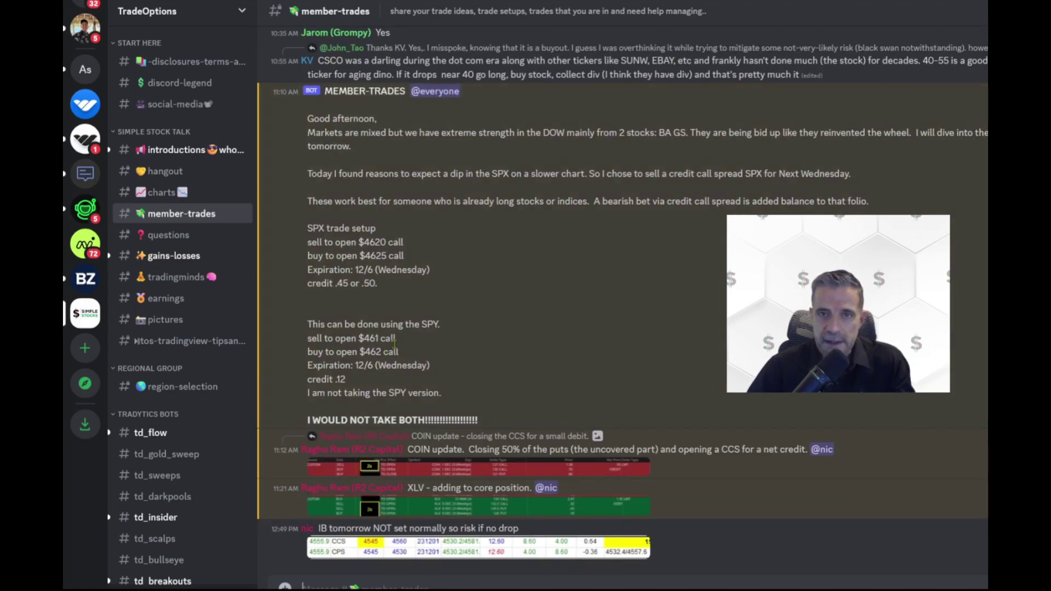
mouse_move(201, 239)
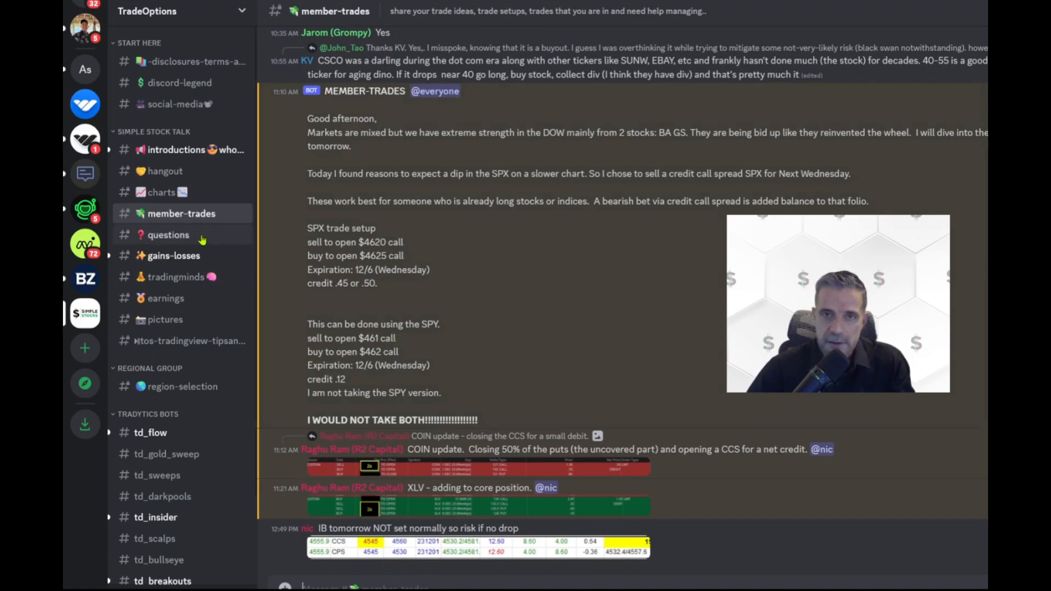
Visit the questions channel, then the pictures channel of members' trading-desk photos.
left_click(168, 234)
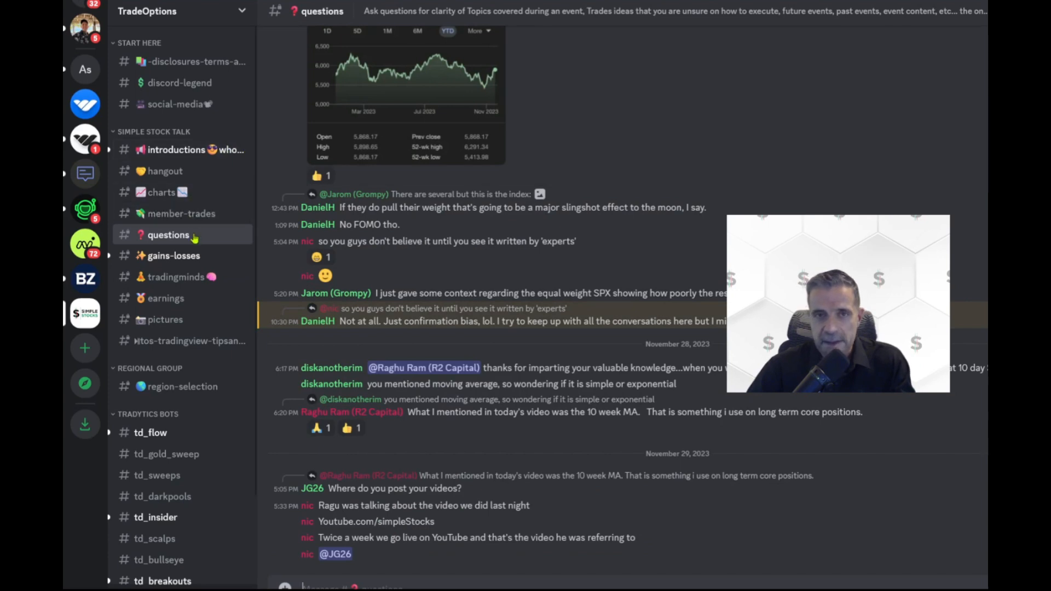
left_click(173, 255)
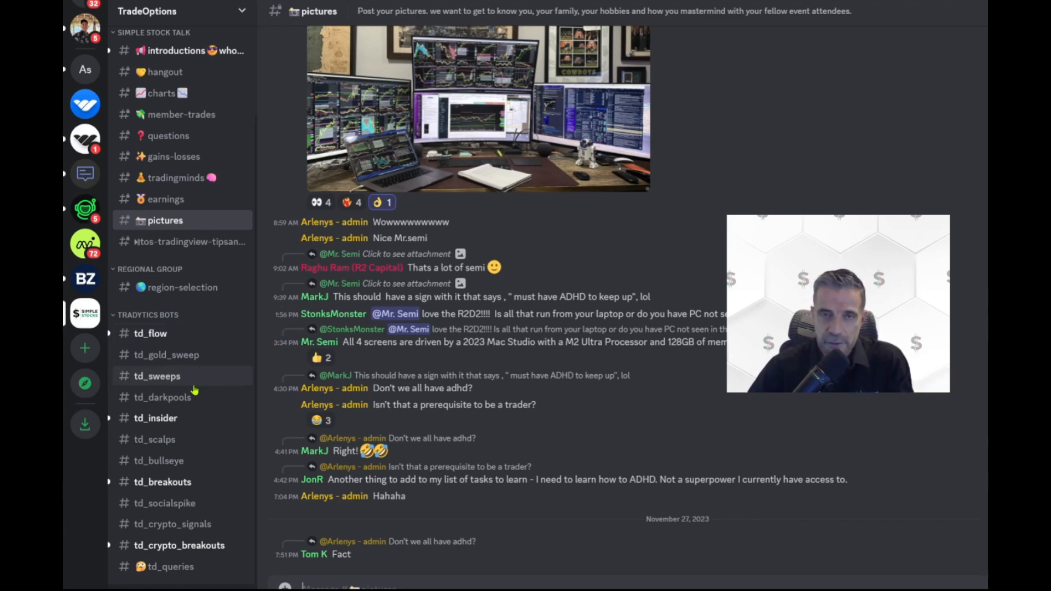
mouse_move(166, 355)
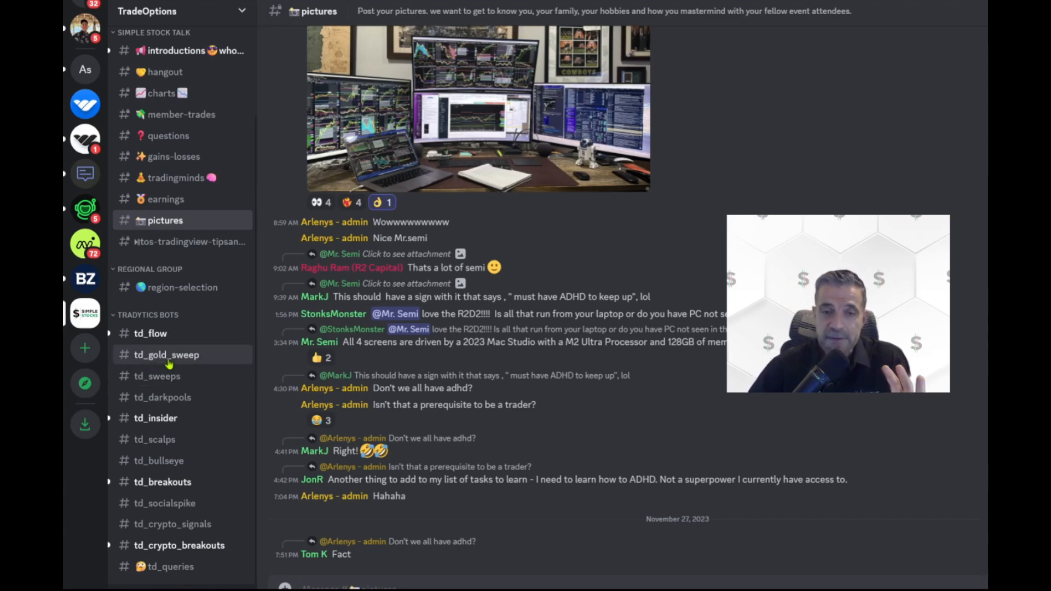
Browse td_gold_sweep's million-dollar sweep alerts, then move to td_sweeps.
left_click(166, 355)
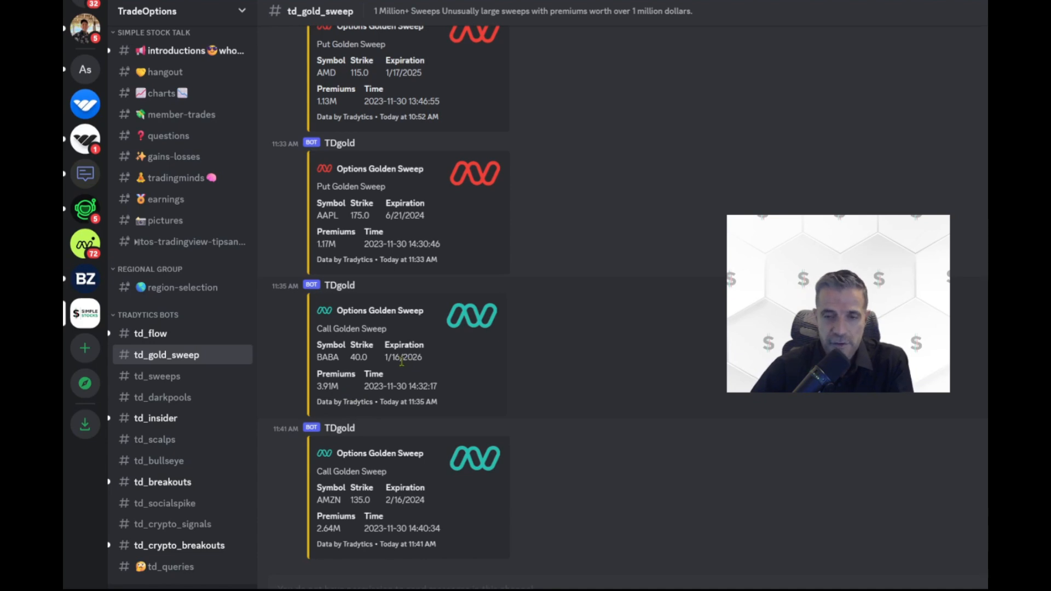
mouse_move(420, 376)
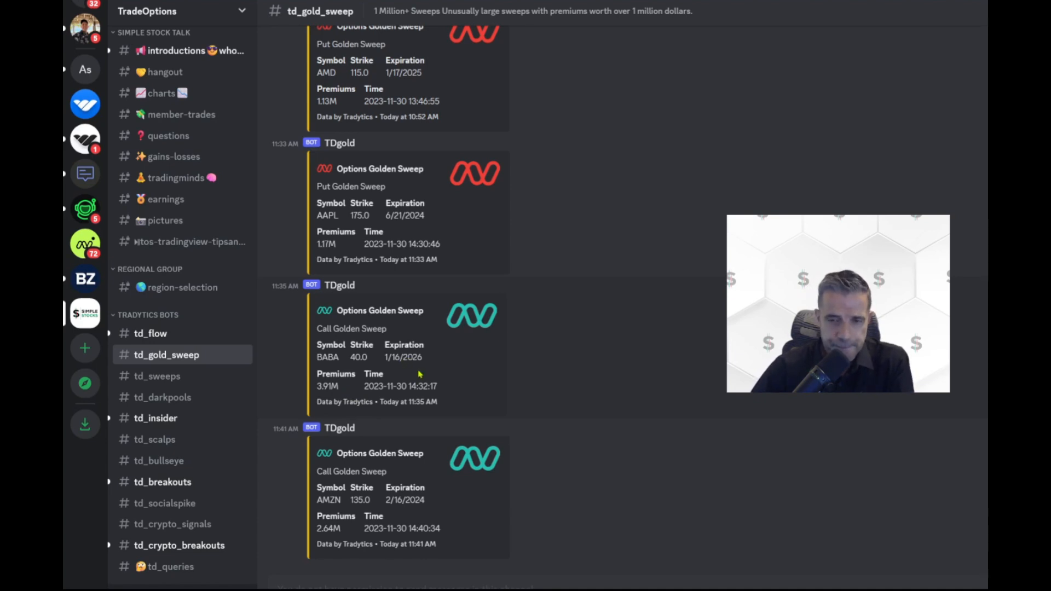
mouse_move(382, 390)
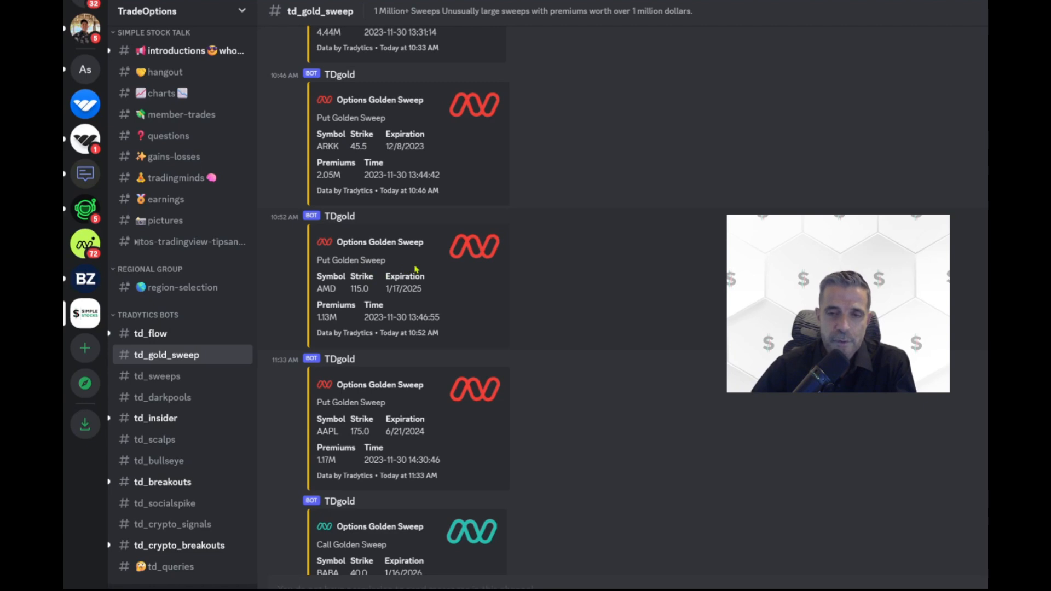
mouse_move(457, 258)
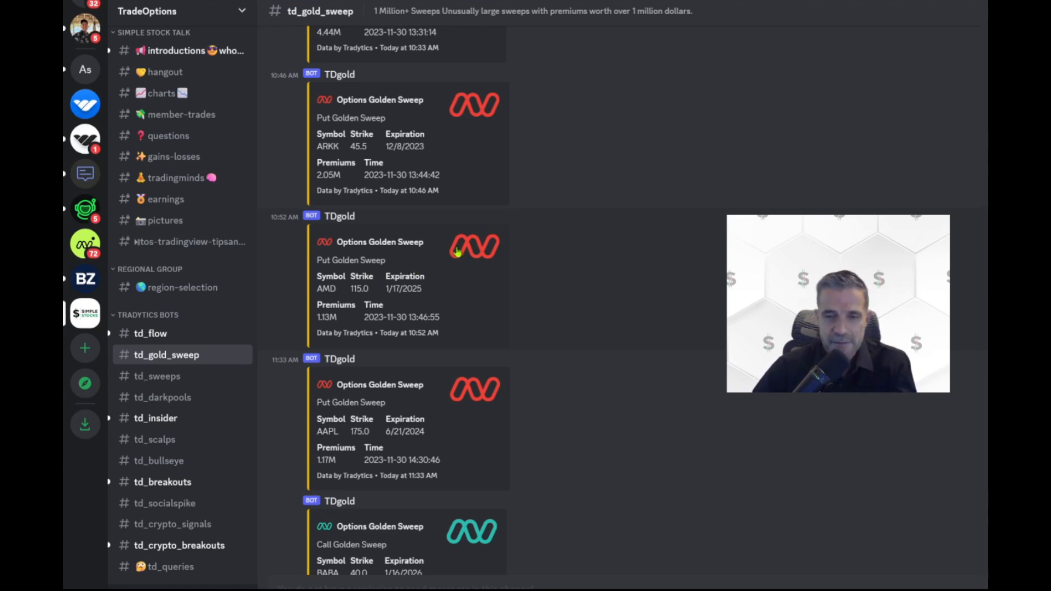
mouse_move(464, 110)
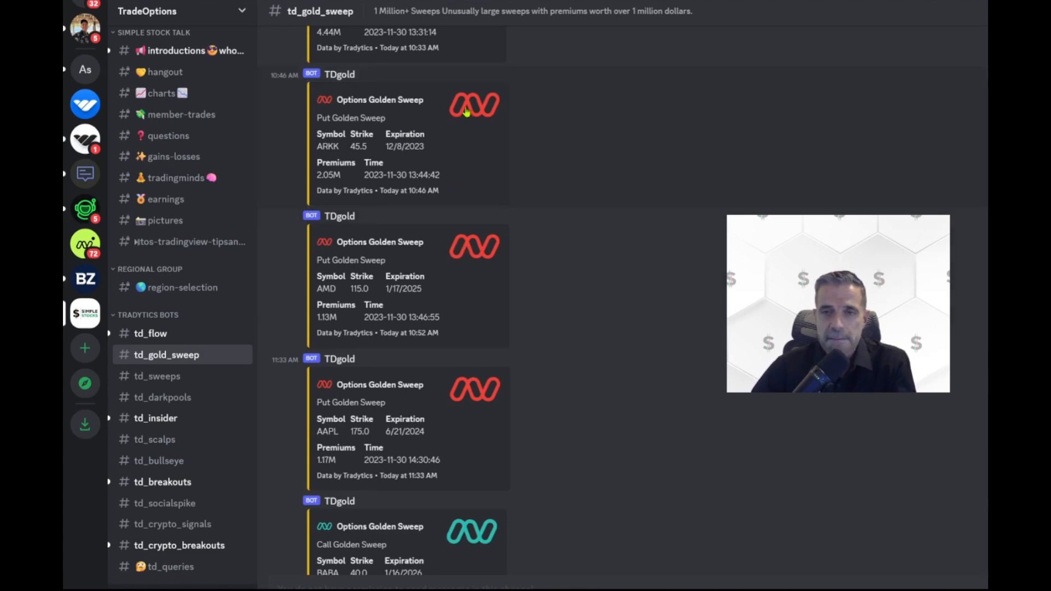
scroll("down", 3)
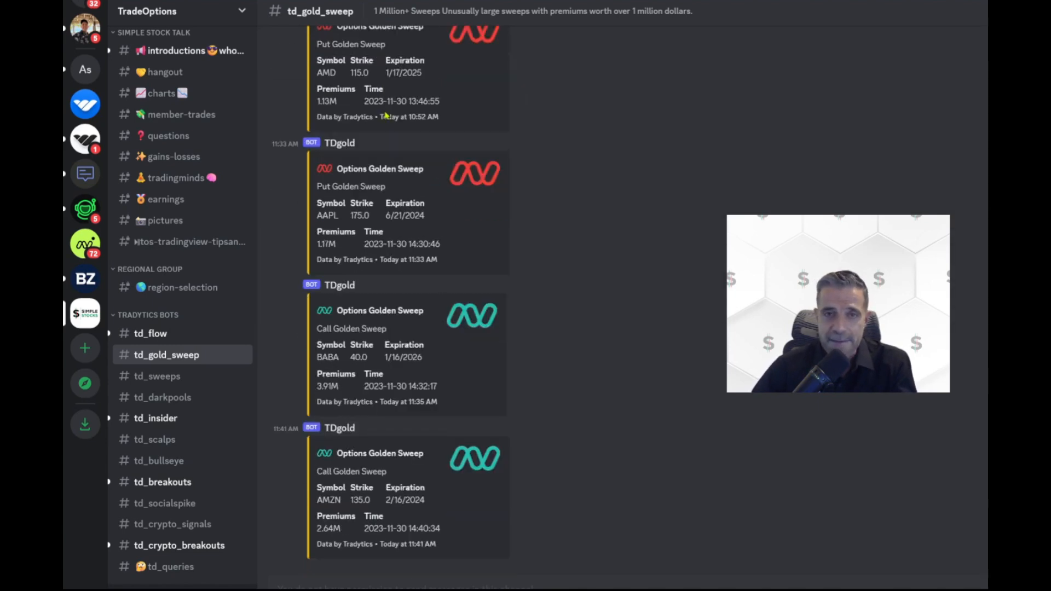
left_click(156, 375)
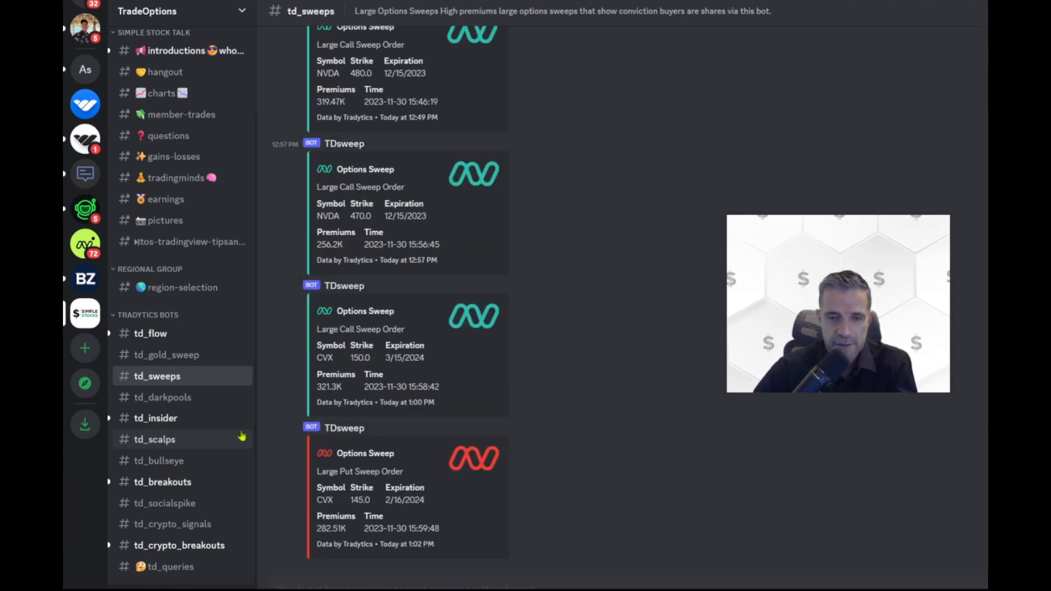
Review td_bullseye ideas, highlighting the GOOGL premium spent, then pass td_socialspike to td_crypto_breakouts.
left_click(159, 461)
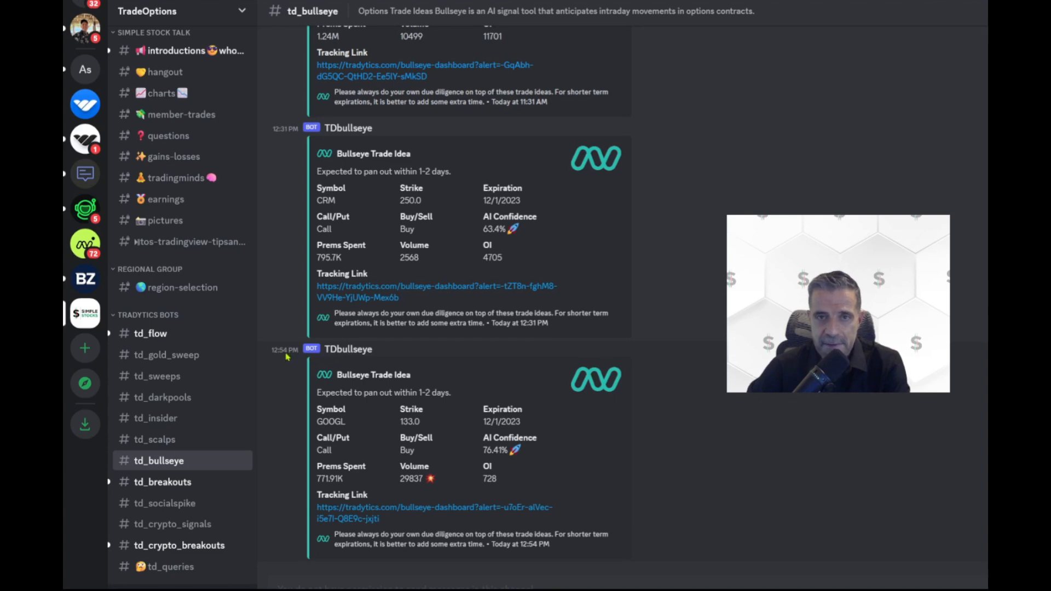
mouse_move(282, 444)
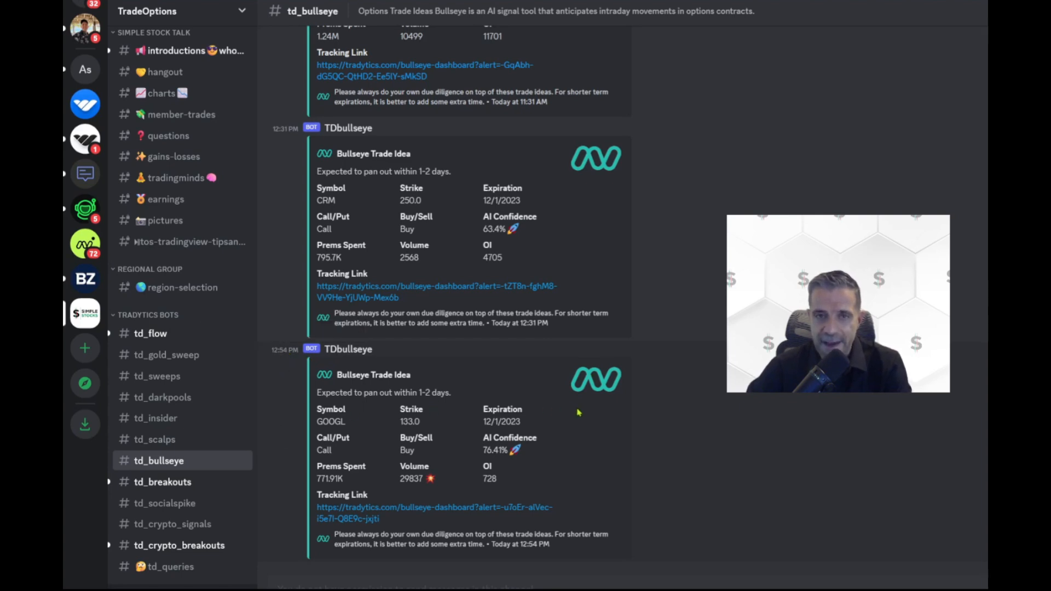
mouse_move(374, 473)
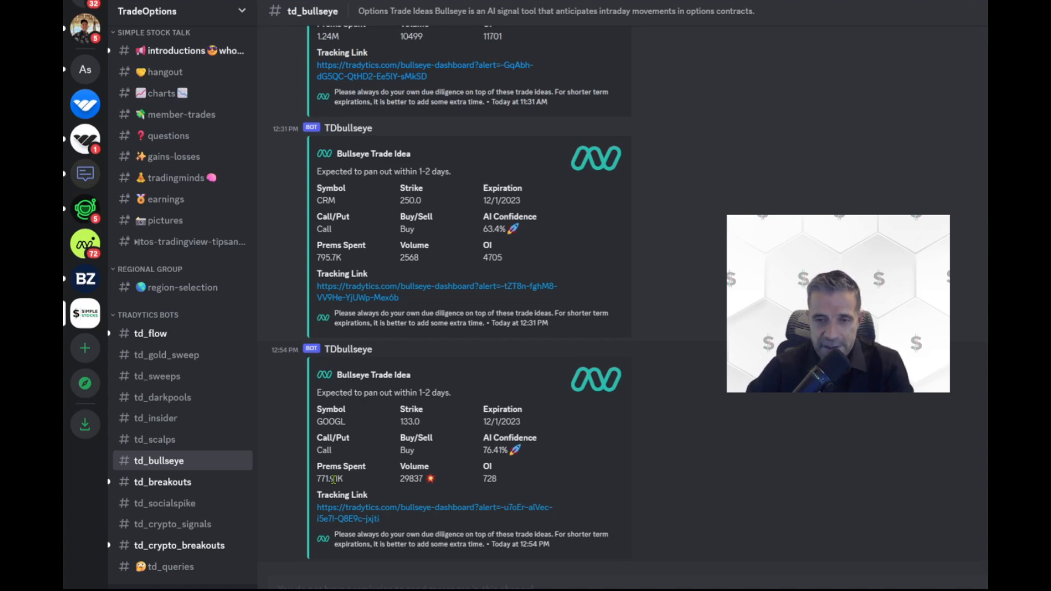
mouse_move(445, 458)
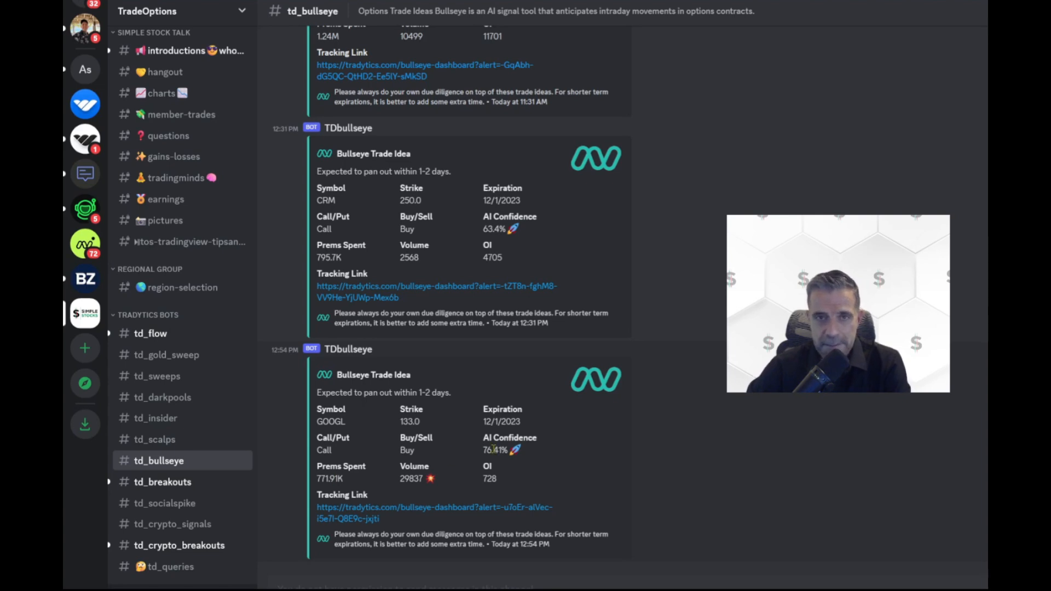
double_click(492, 449)
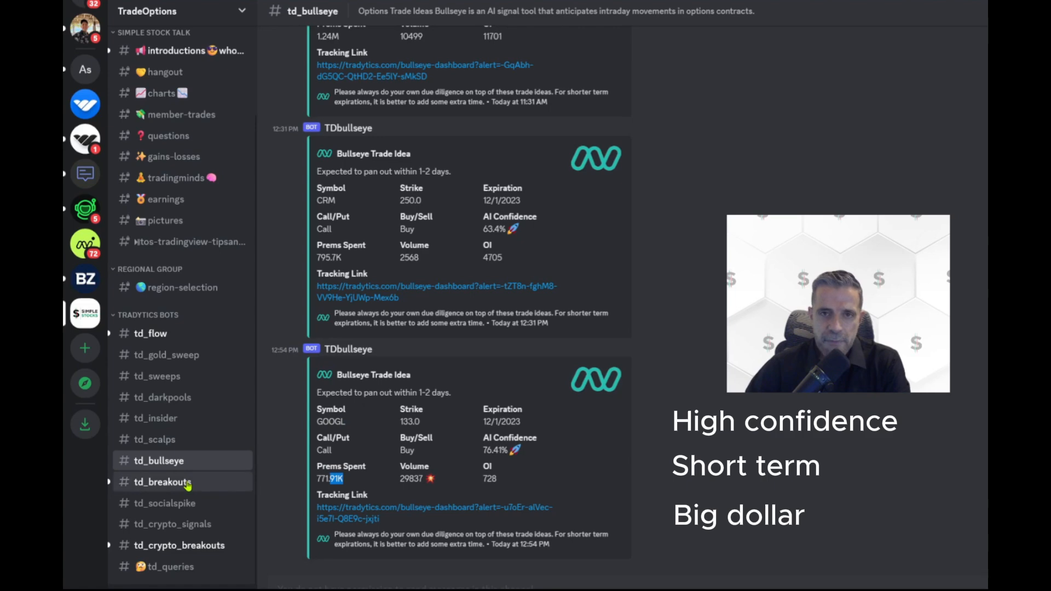
left_click(164, 502)
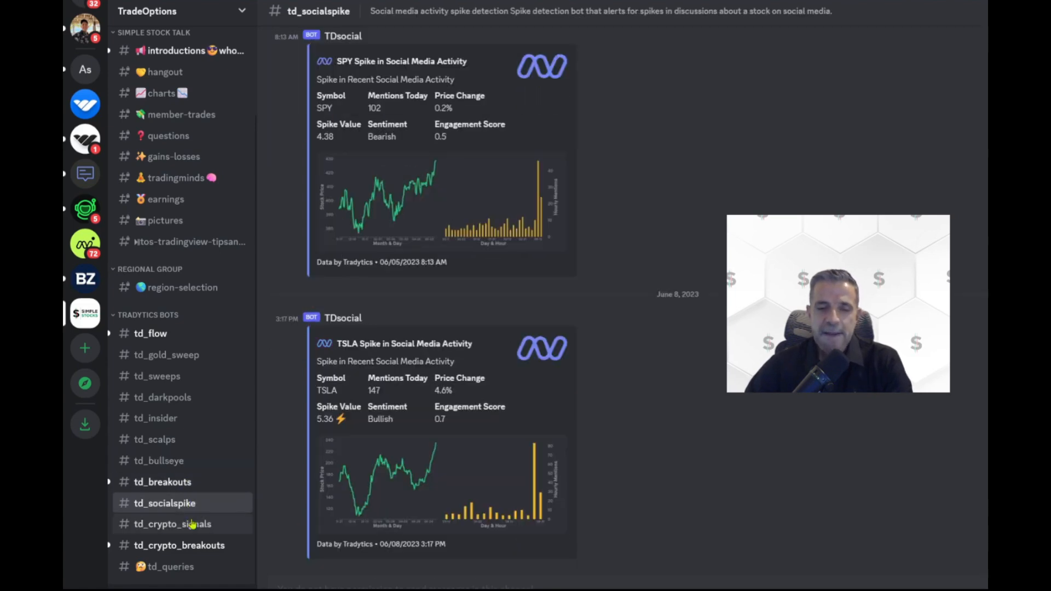
left_click(178, 545)
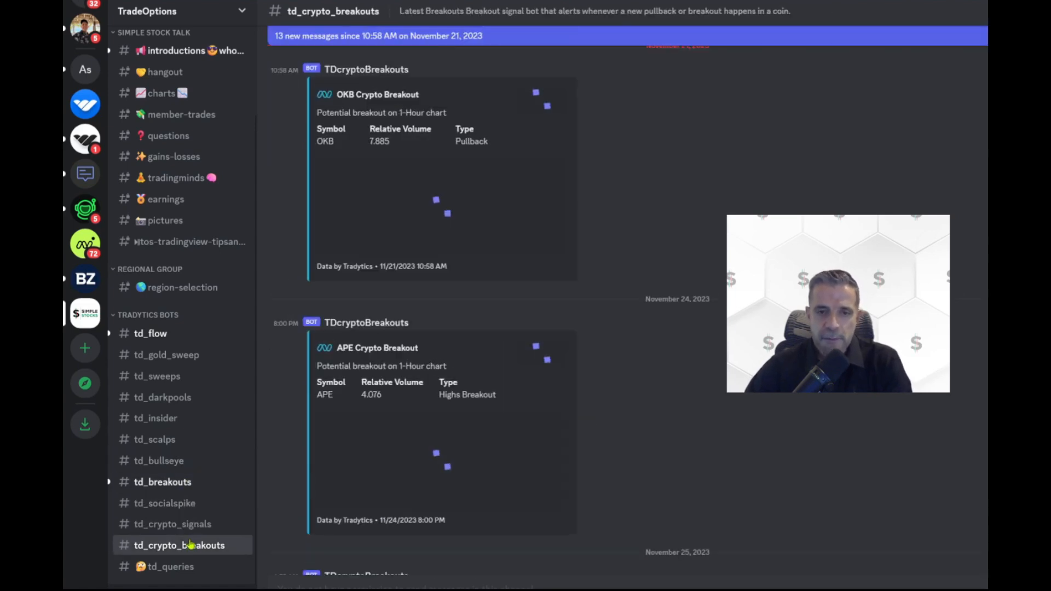
Browse td_queries bot responses through the 0DTE GEX and AlgoFlow charts to the tr-gexz spx result.
scroll("down", 3)
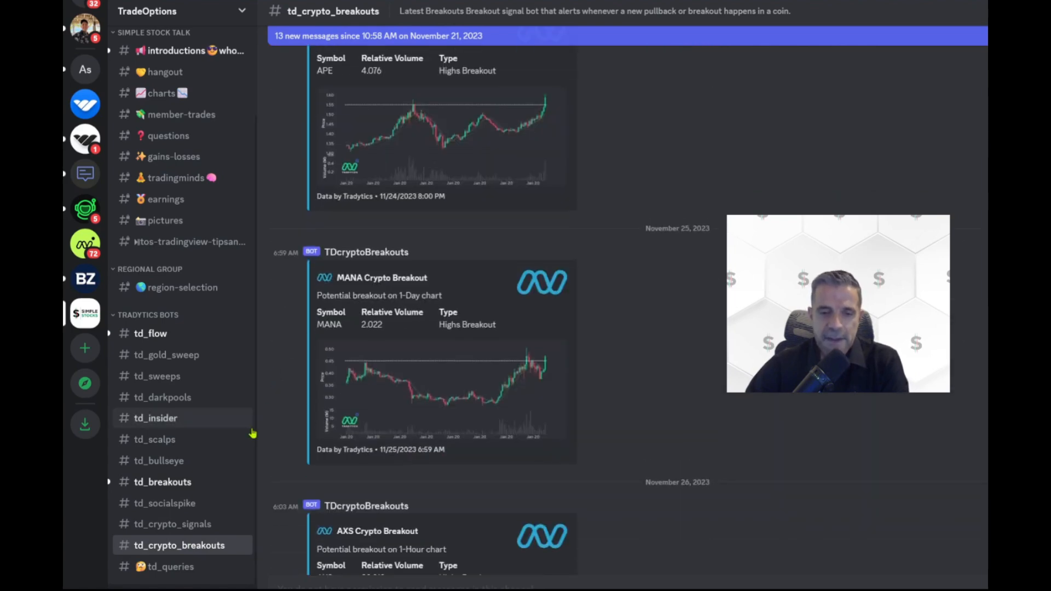
left_click(171, 566)
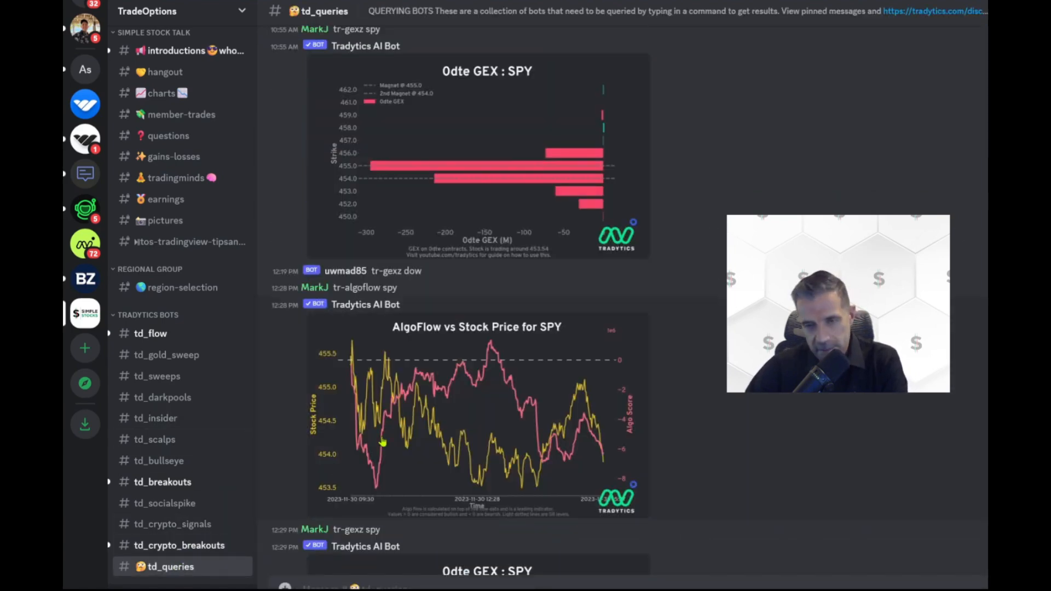
scroll("down", 3)
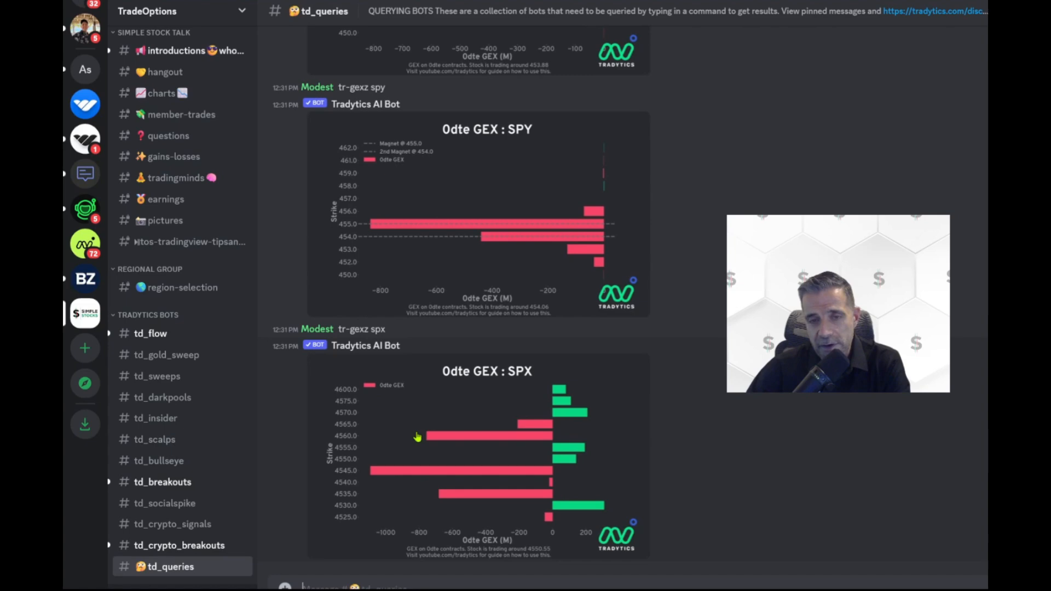
mouse_move(413, 318)
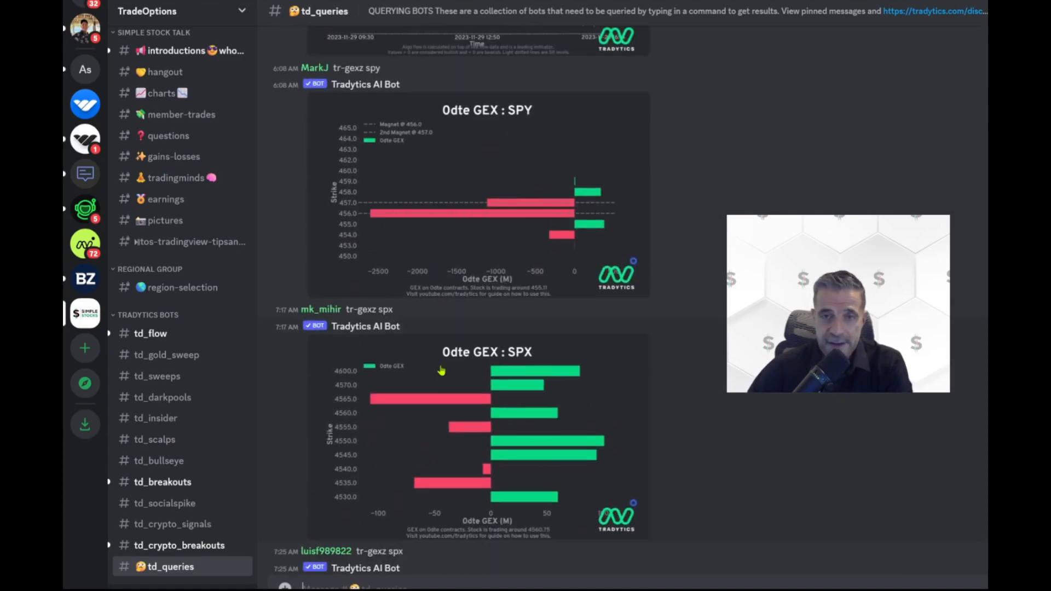
scroll("down", 3)
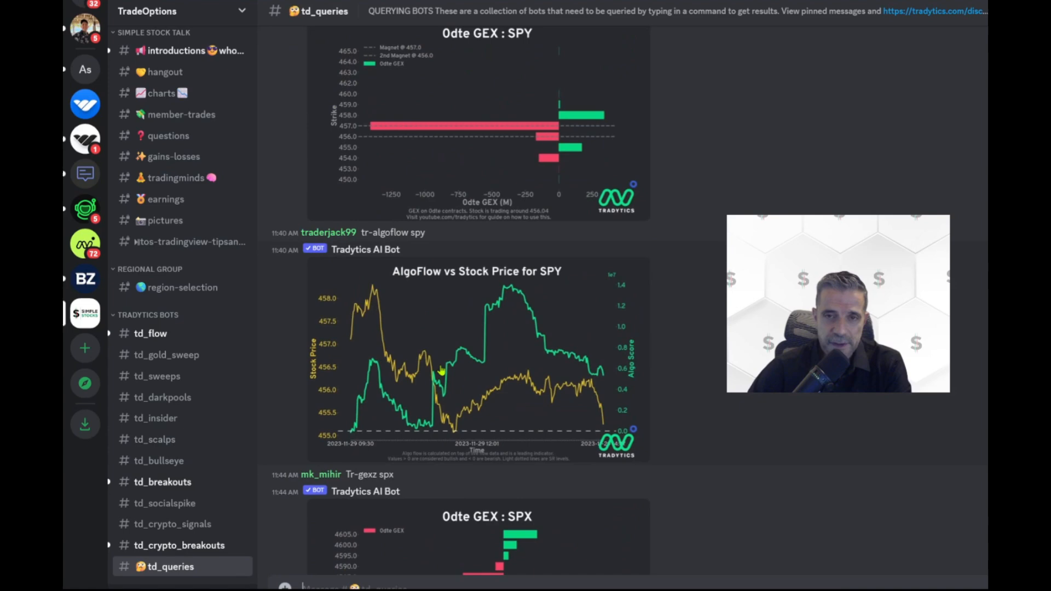
scroll("up", 3)
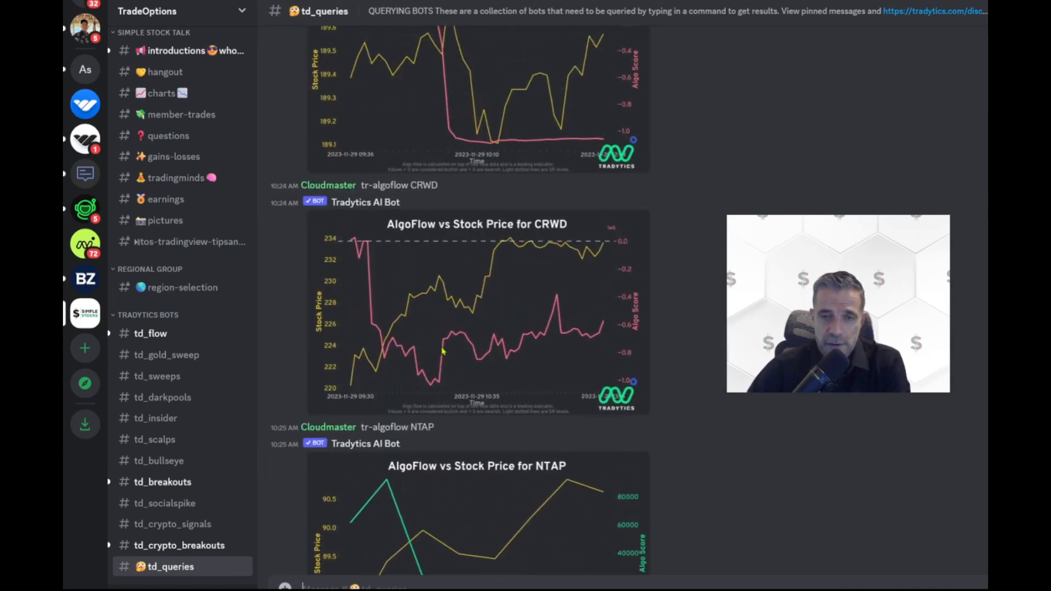
scroll("up", 3)
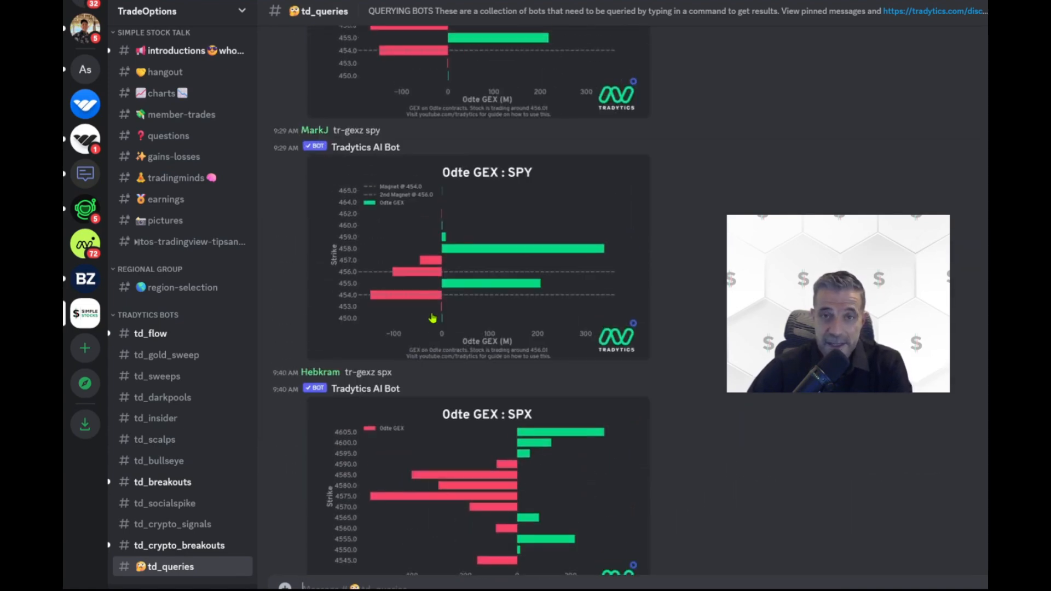
scroll("down", 3)
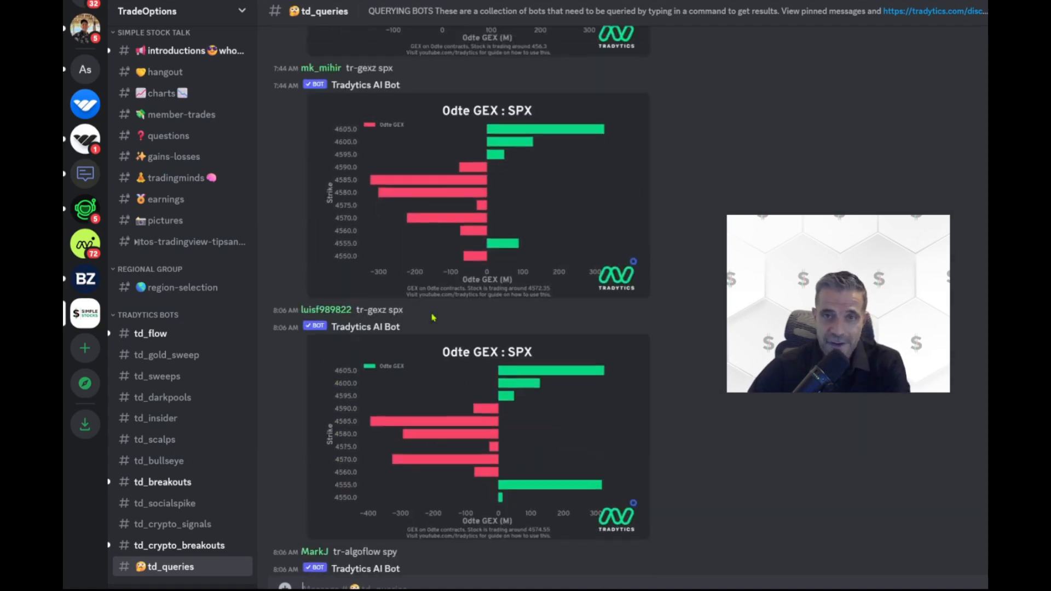
scroll("down", 3)
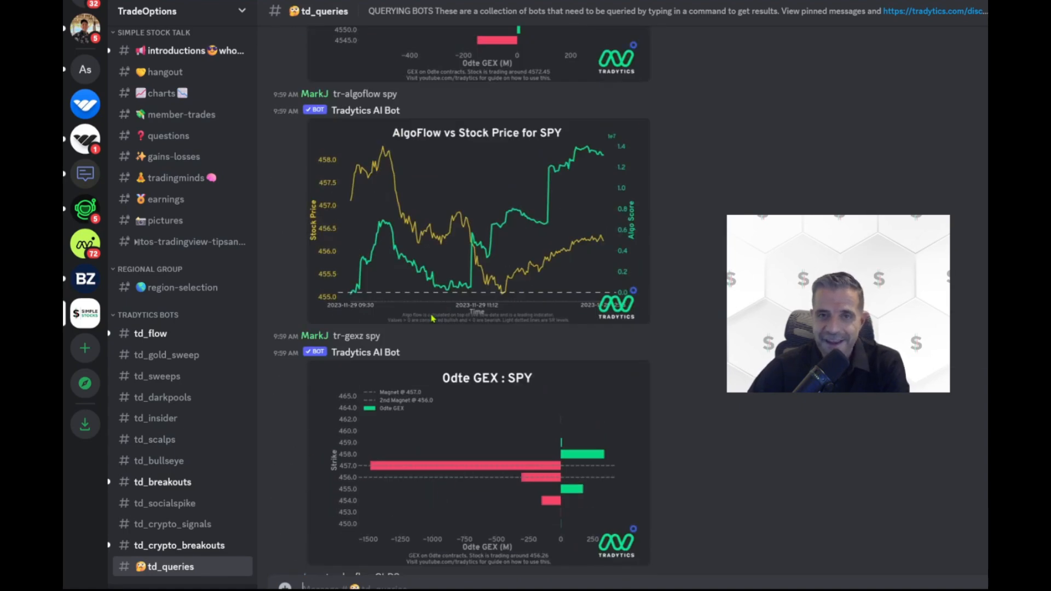
scroll("down", 3)
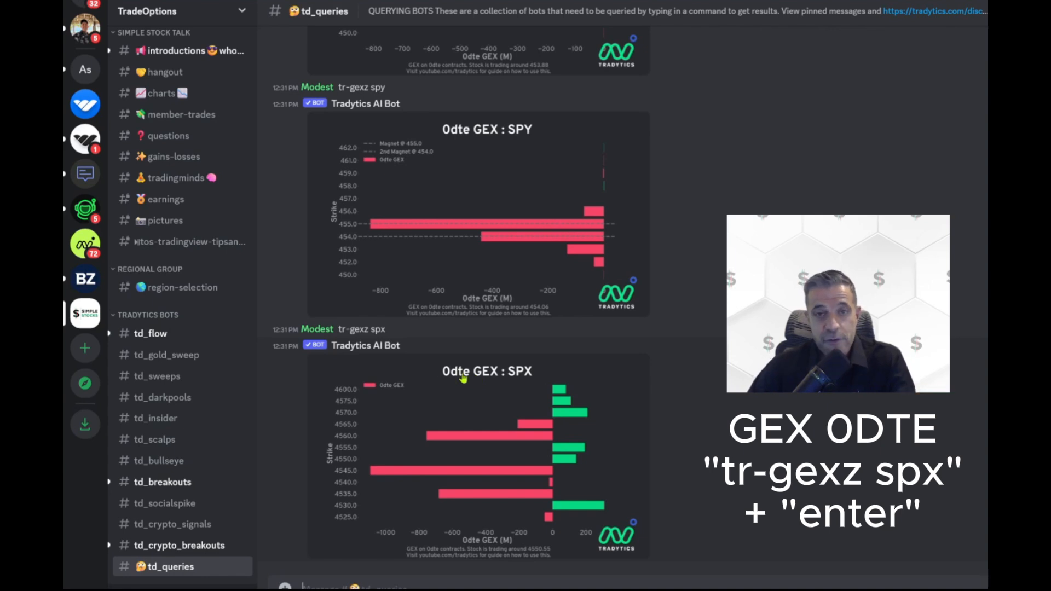
mouse_move(524, 420)
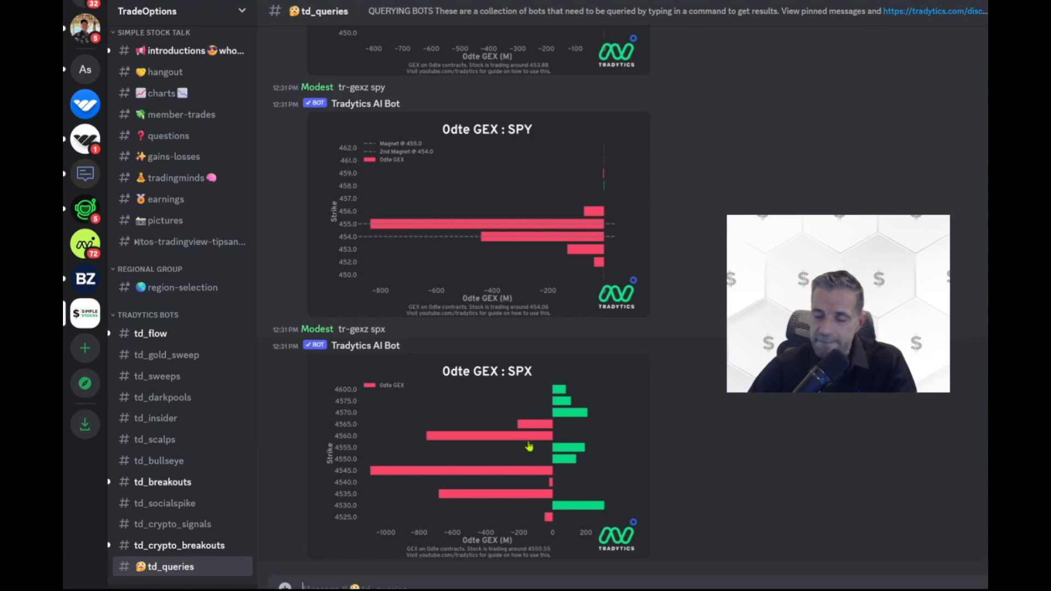
mouse_move(524, 436)
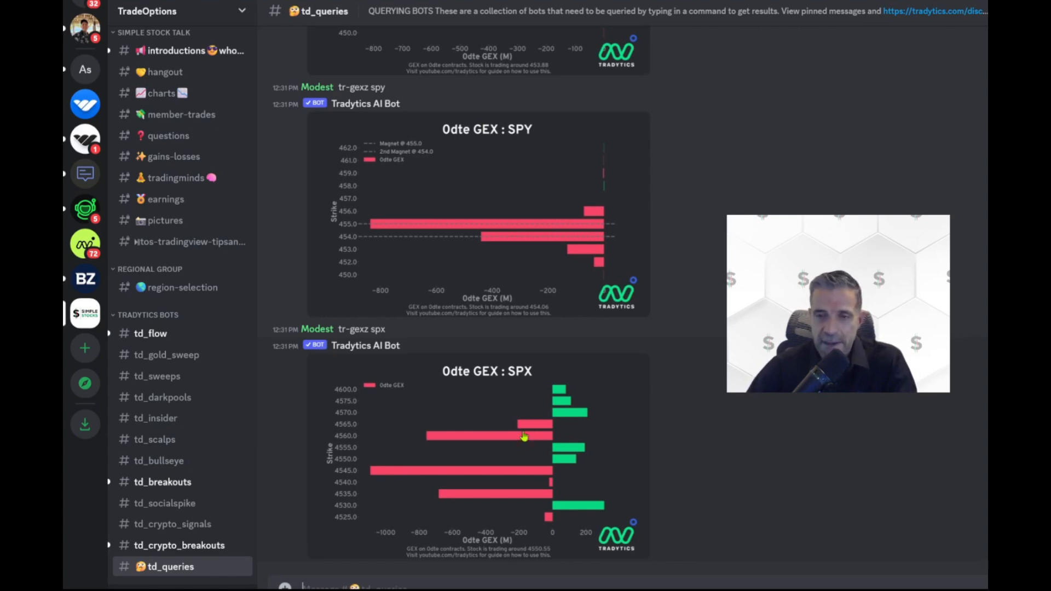
mouse_move(541, 437)
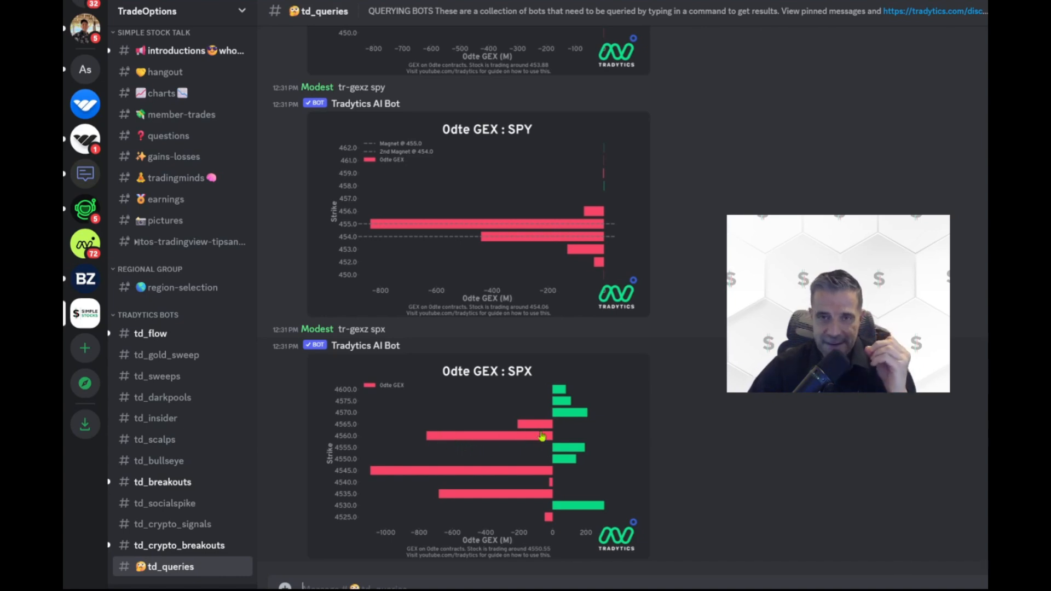
mouse_move(569, 421)
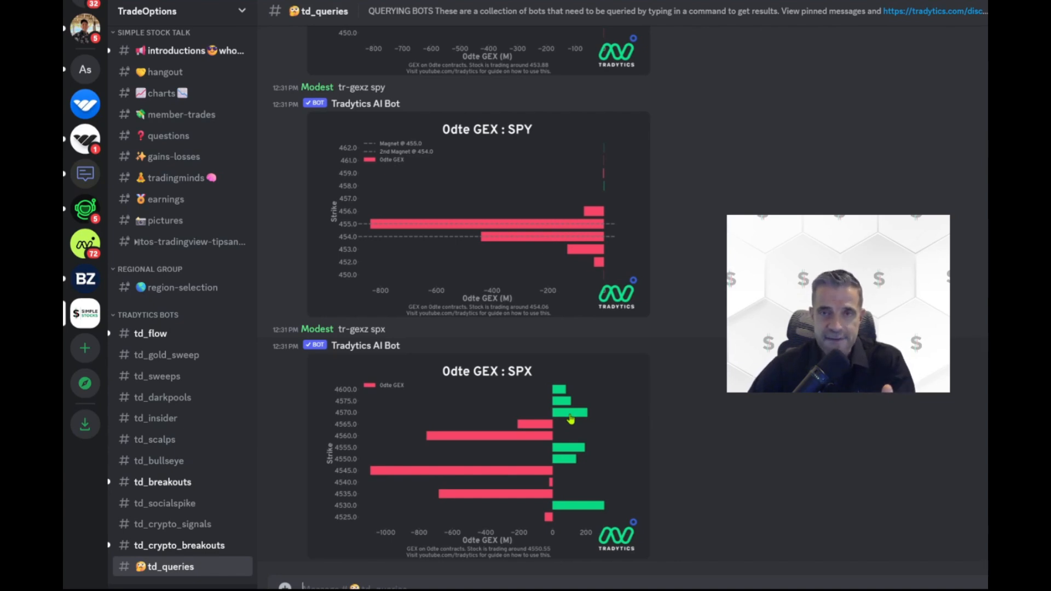
mouse_move(550, 453)
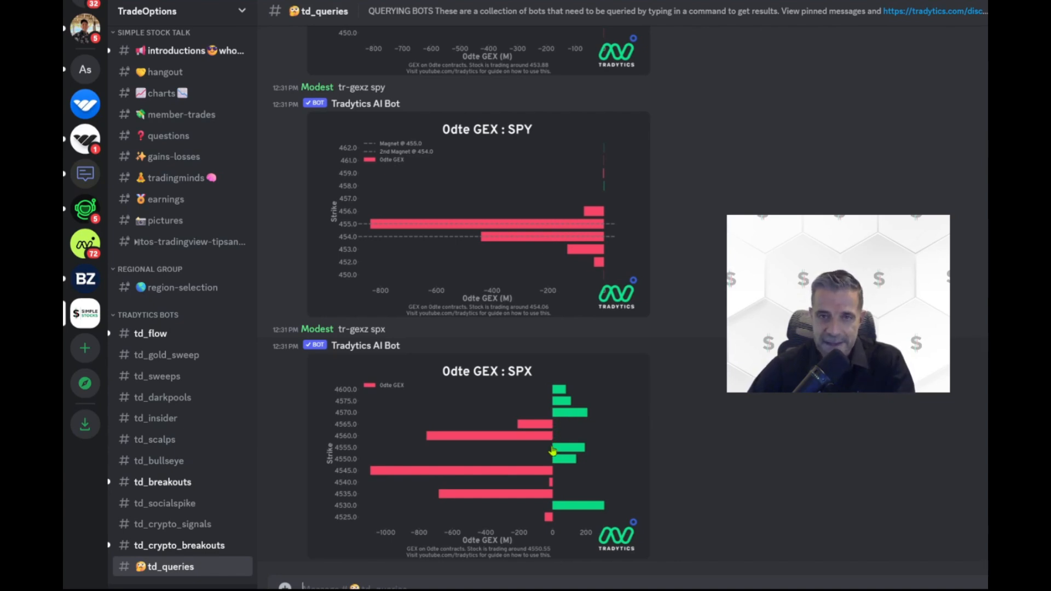
mouse_move(546, 486)
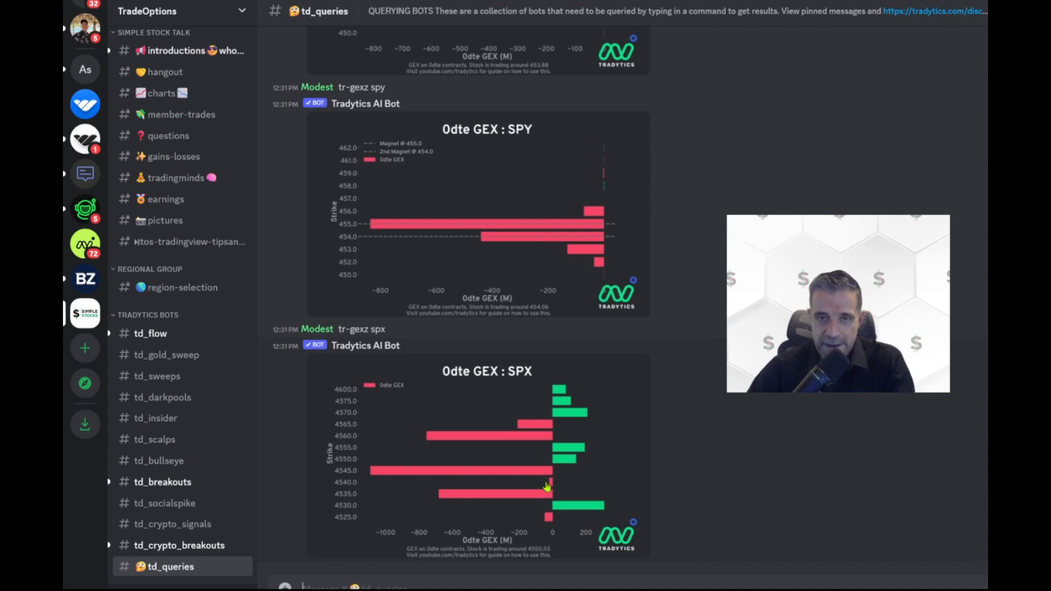
mouse_move(537, 461)
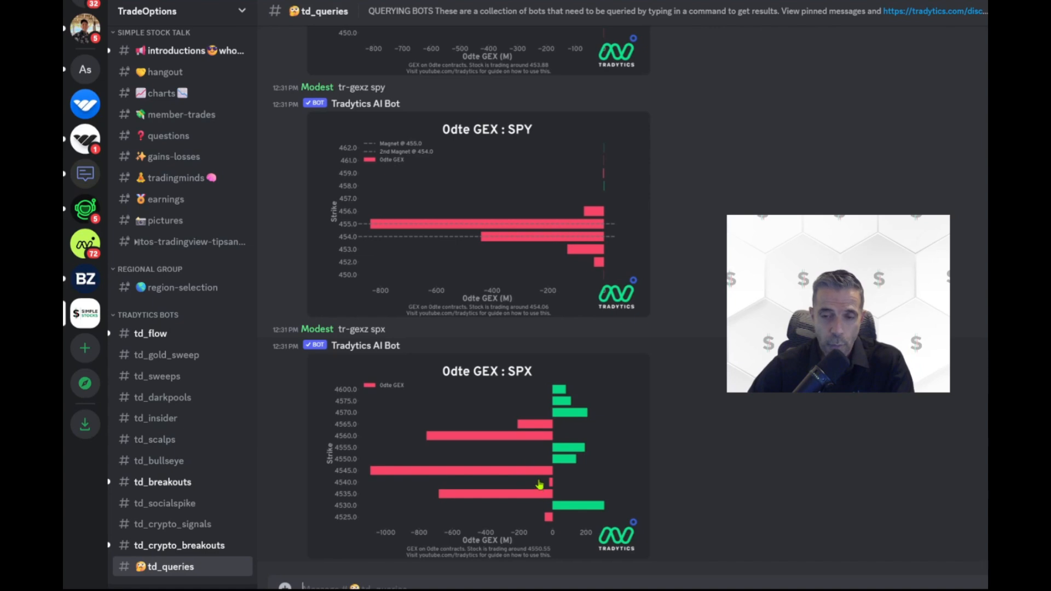
mouse_move(441, 499)
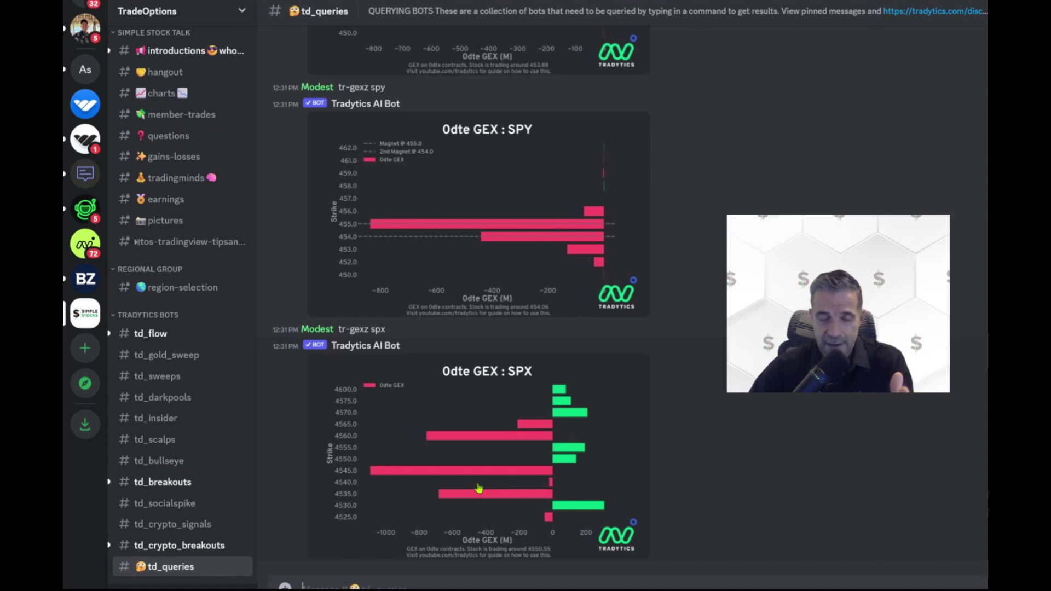
mouse_move(487, 495)
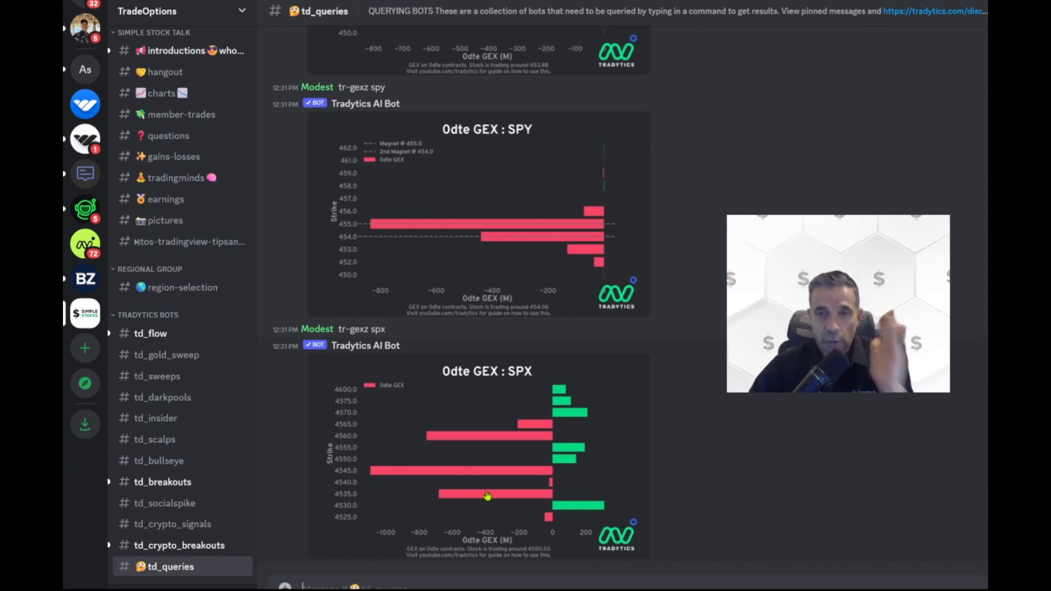
mouse_move(411, 492)
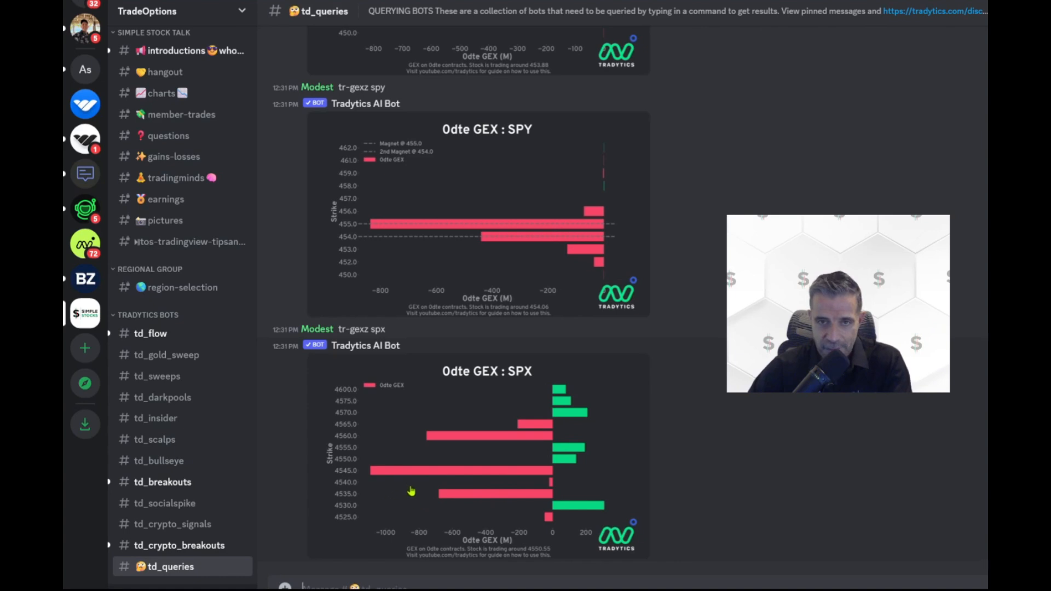
mouse_move(339, 515)
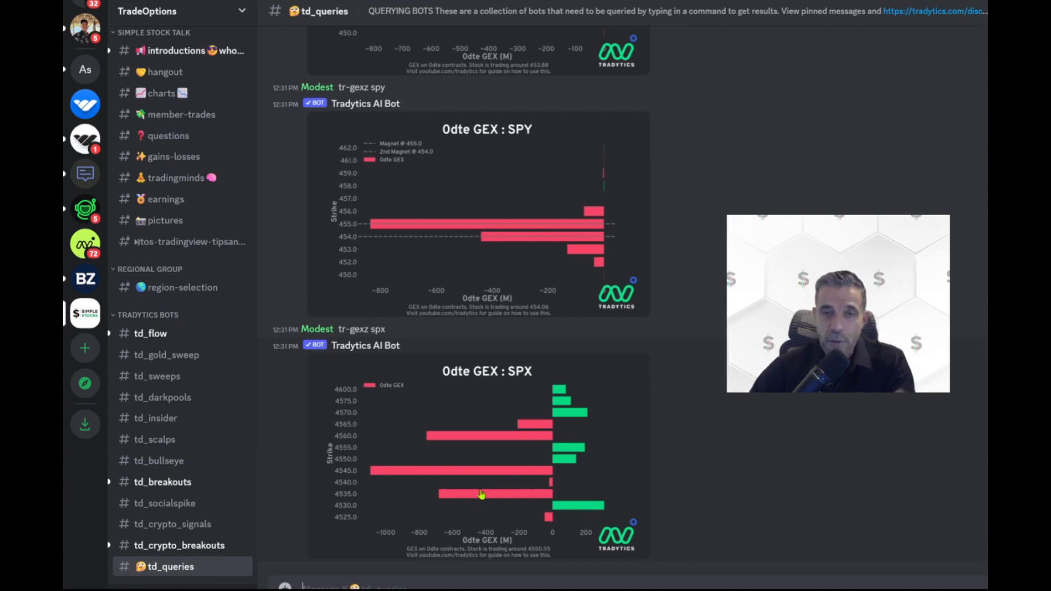
mouse_move(564, 511)
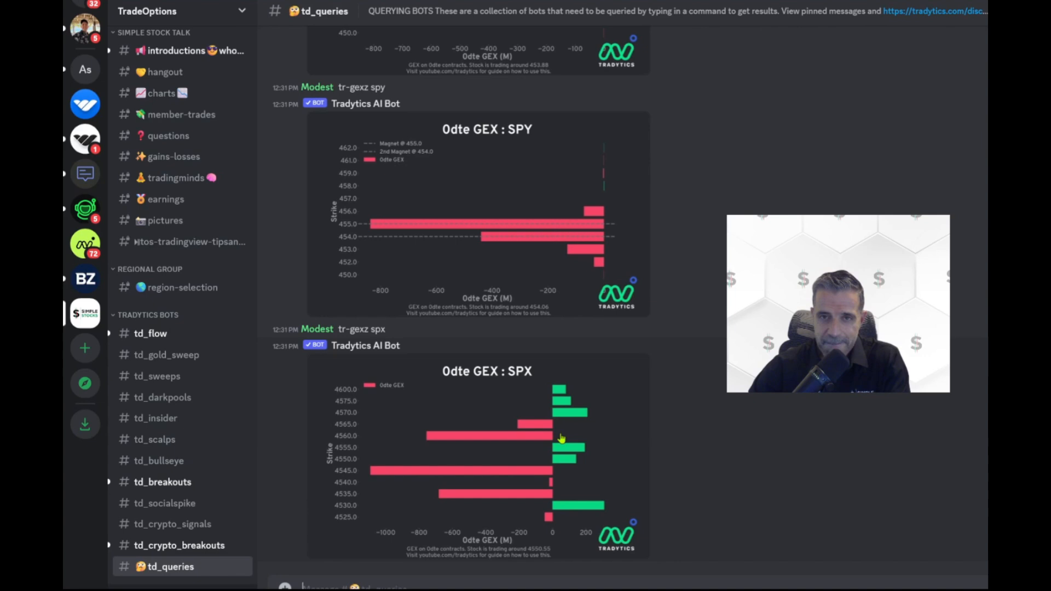
mouse_move(561, 467)
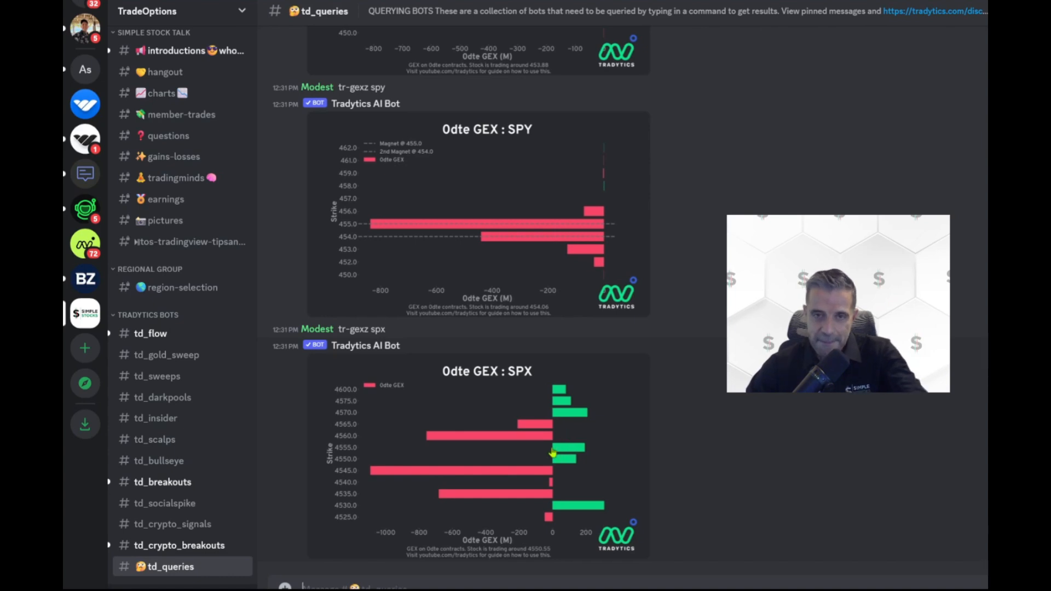
mouse_move(533, 478)
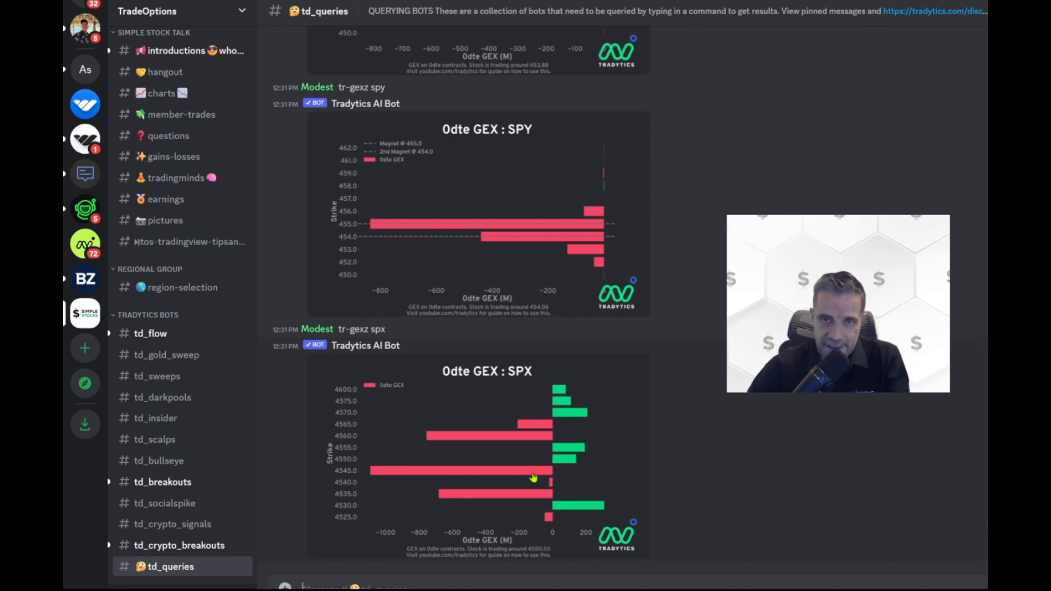
mouse_move(555, 441)
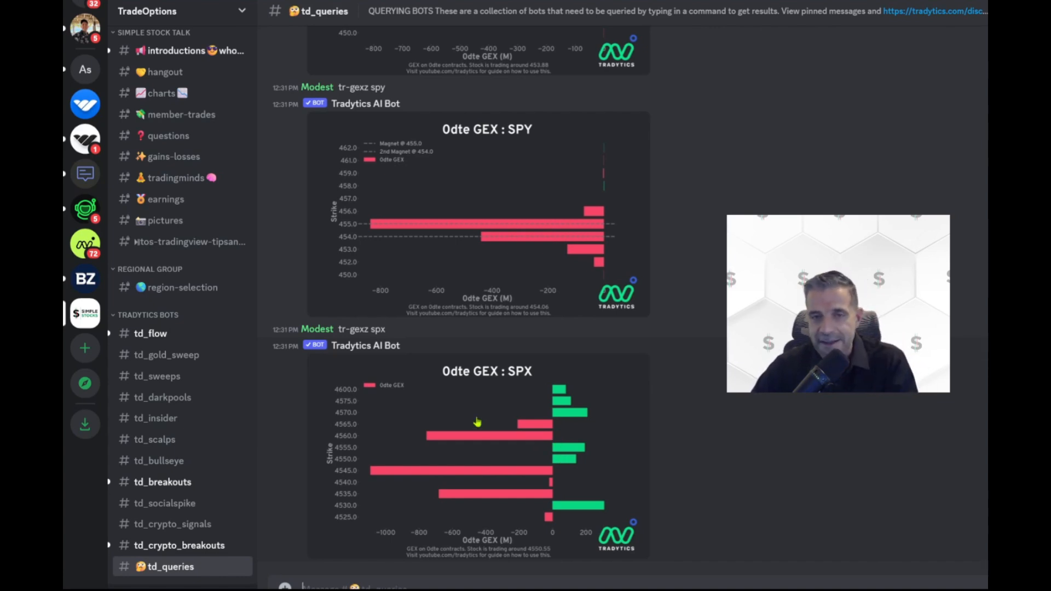
mouse_move(488, 424)
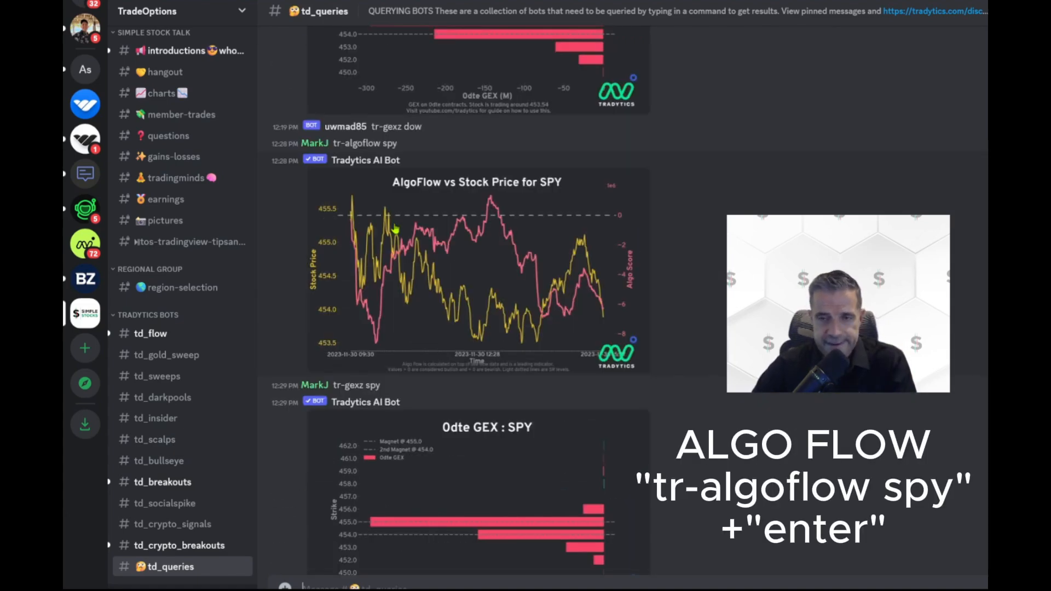
mouse_move(404, 234)
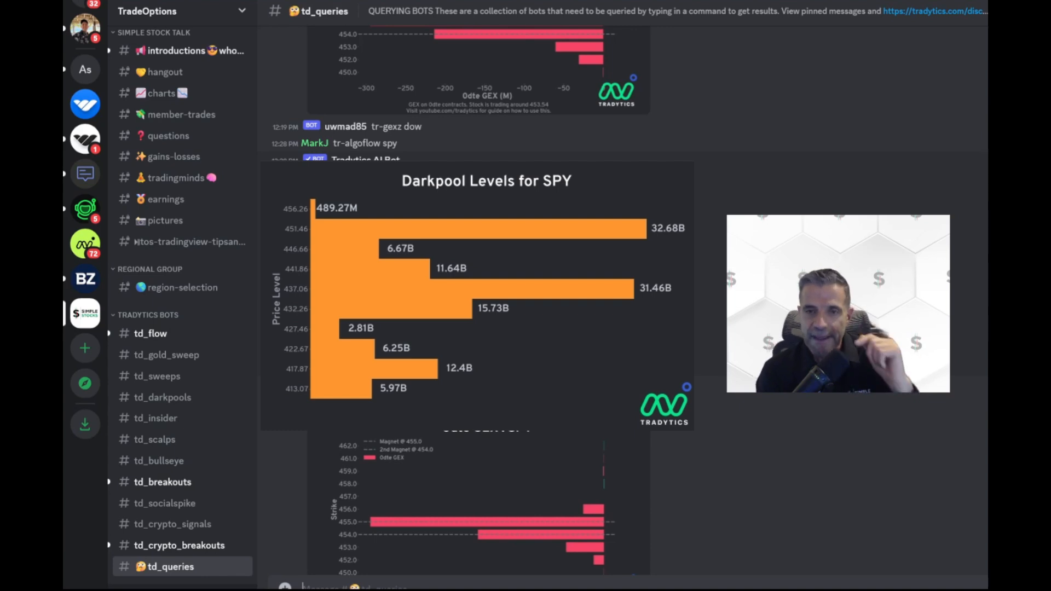
Scroll td_queries back down to the tr-gexz spy and spx 0DTE GEX charts.
scroll("down", 3)
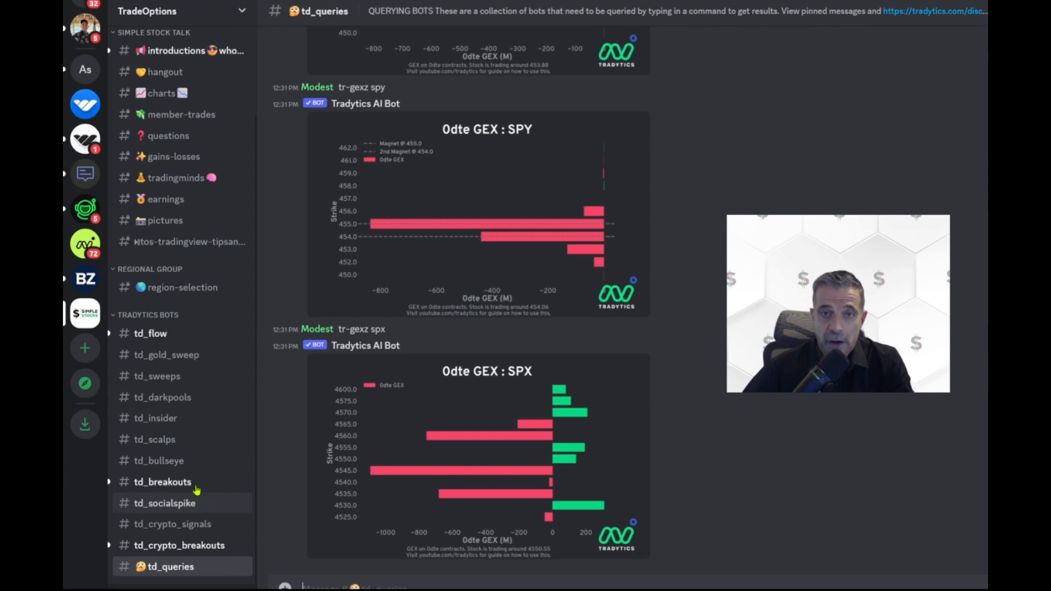
Scroll the channel sidebar up to the START HERE channels.
scroll("up", 3)
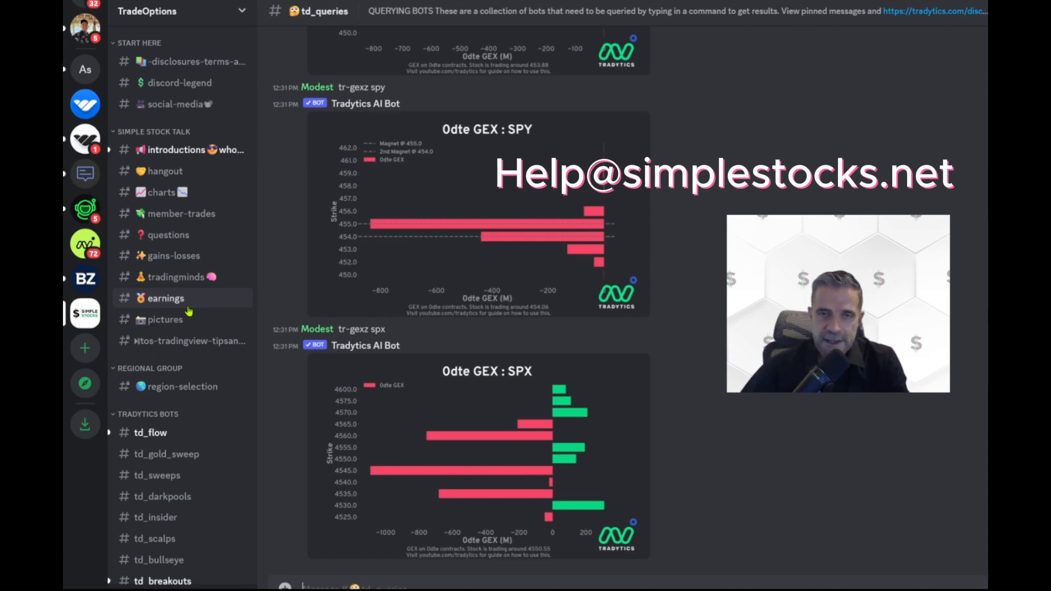
mouse_move(396, 260)
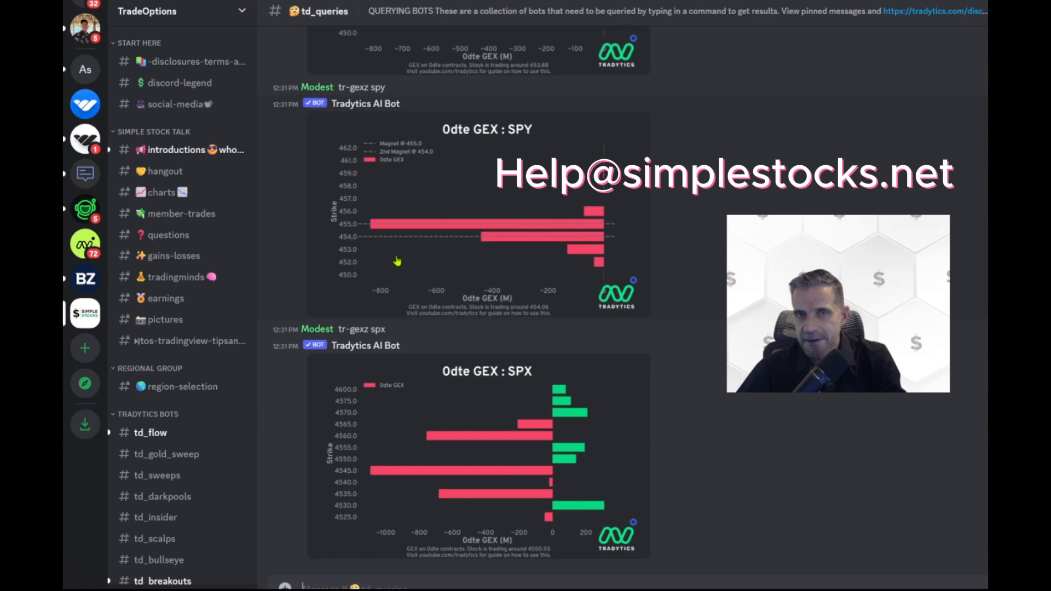